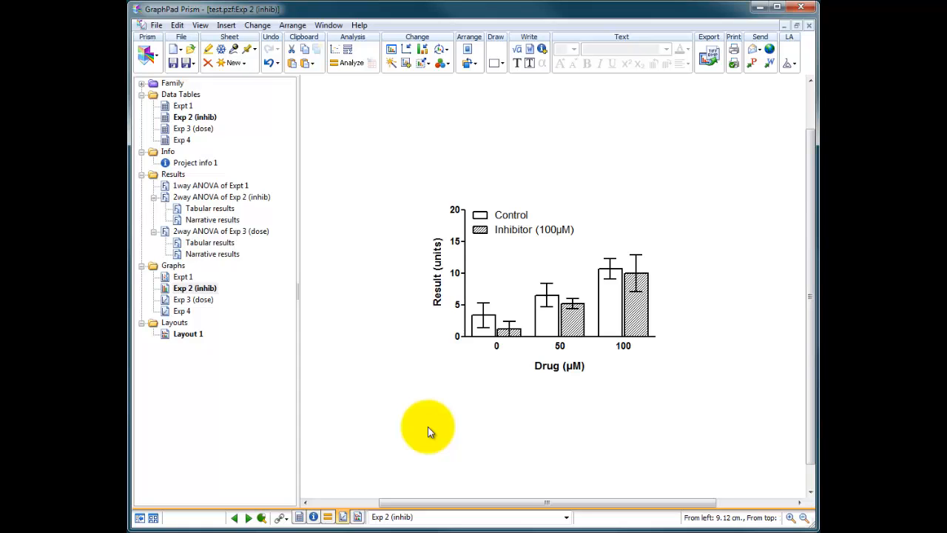
mouse_move(467, 214)
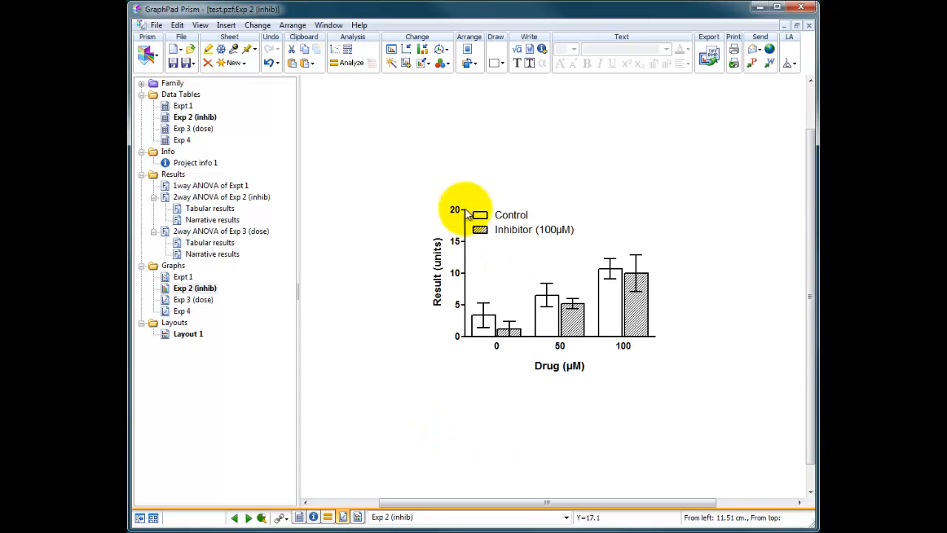
mouse_move(422, 200)
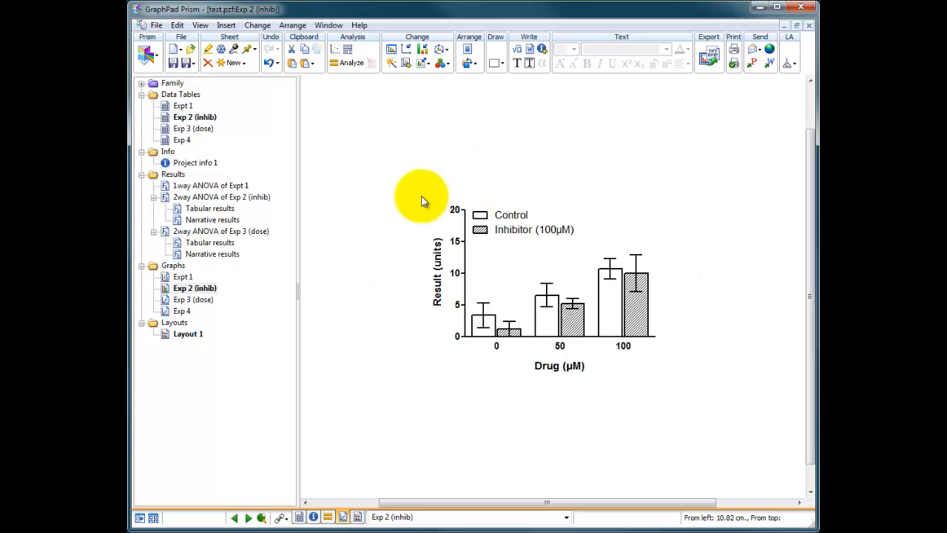
mouse_move(486, 164)
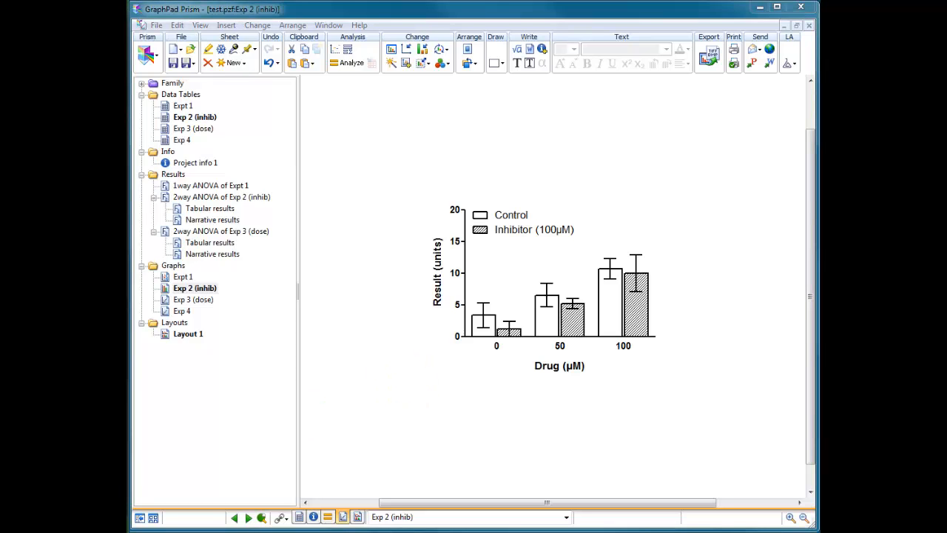
mouse_move(451, 14)
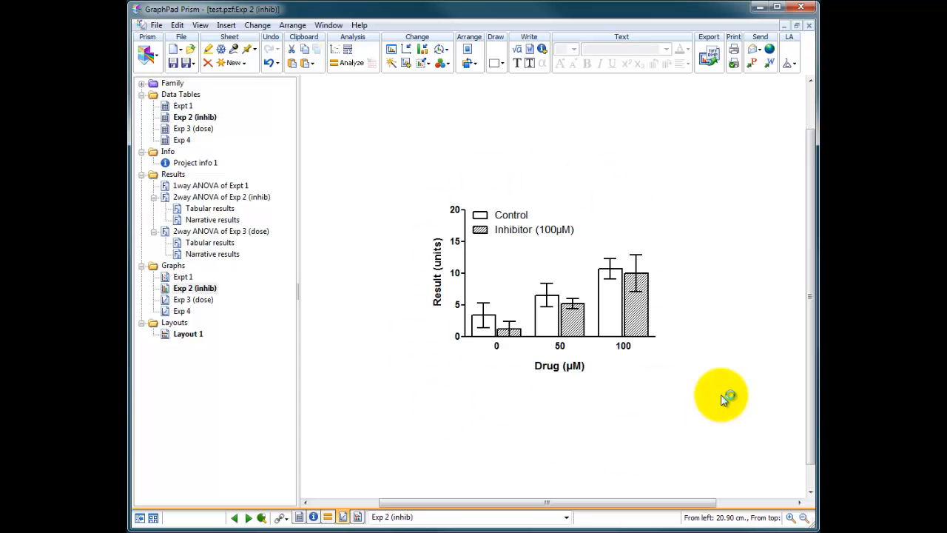
mouse_move(634, 375)
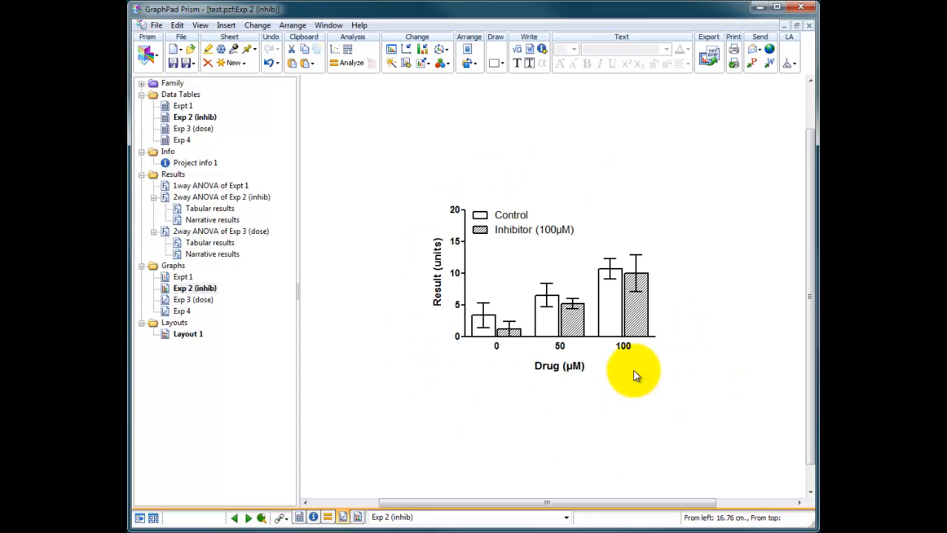
mouse_move(418, 409)
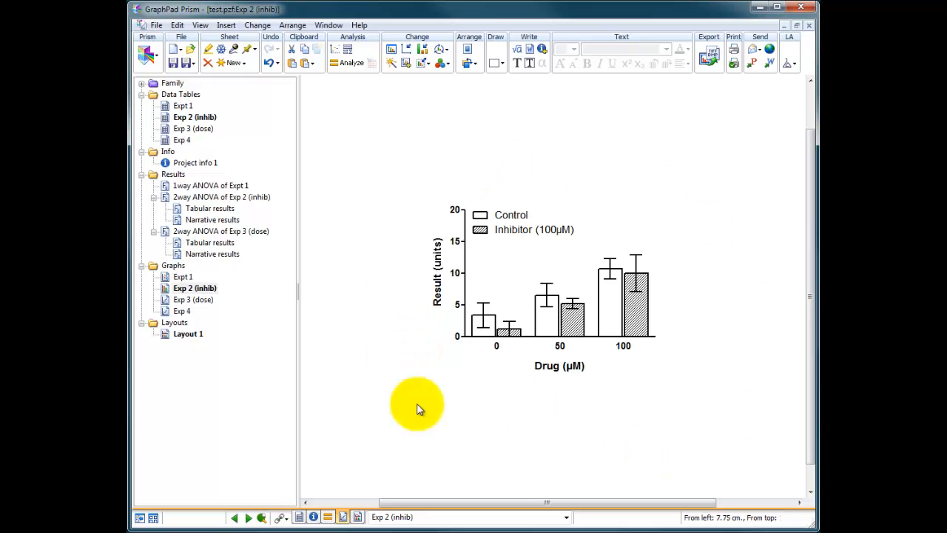
mouse_move(391, 336)
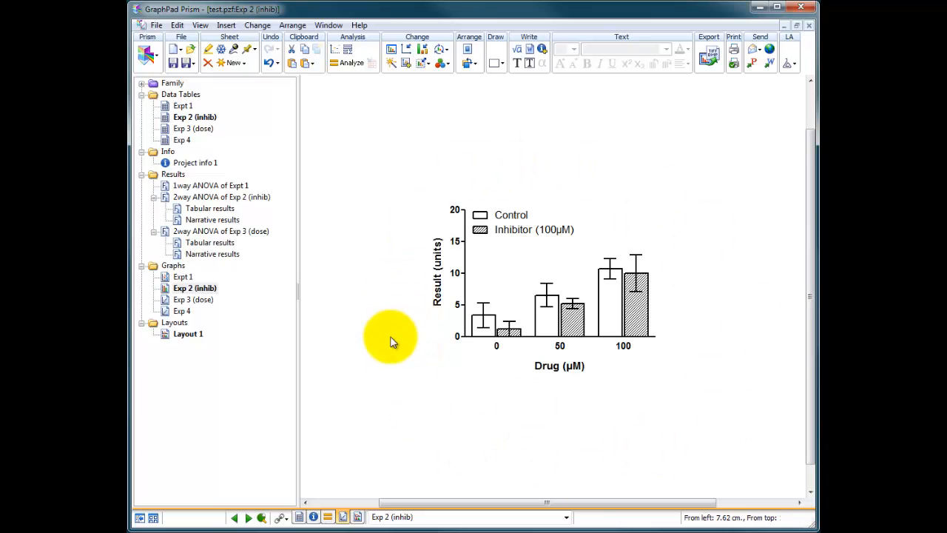
mouse_move(543, 263)
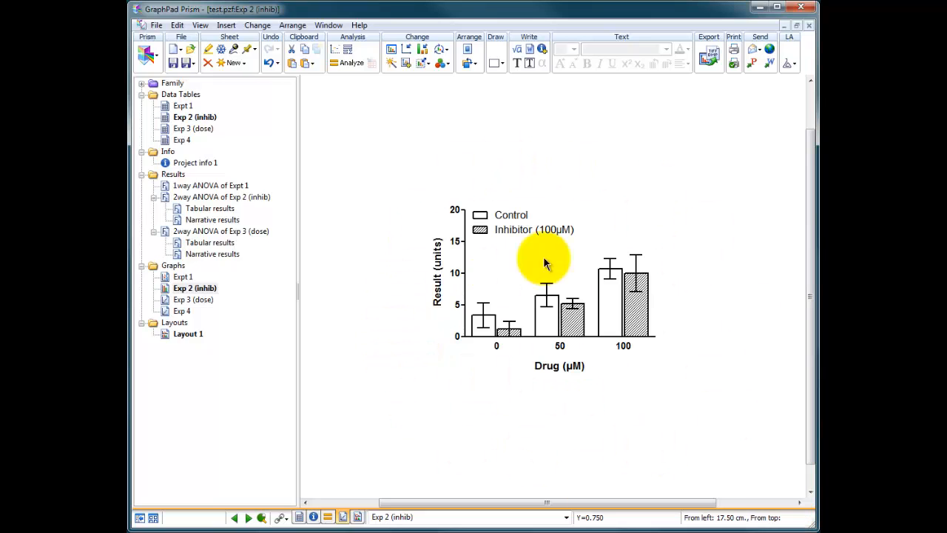
mouse_move(547, 303)
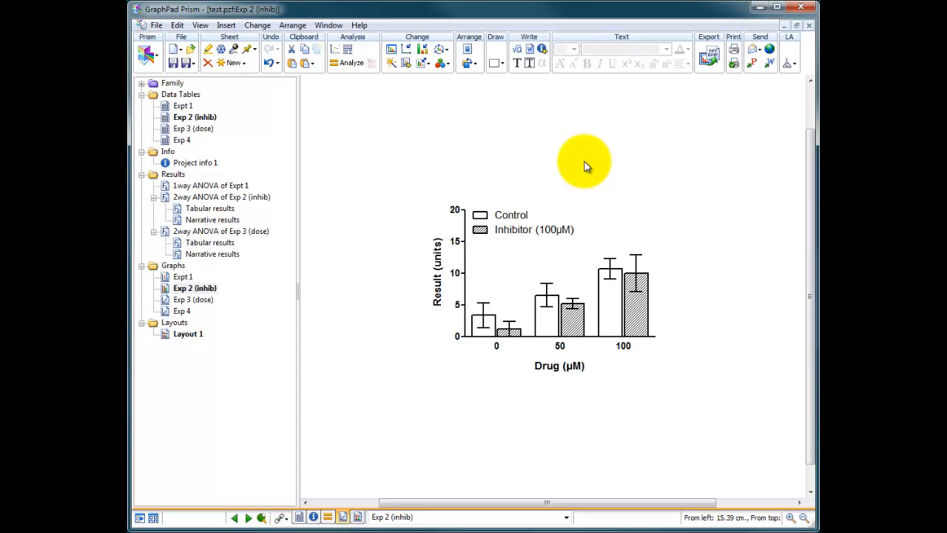
mouse_move(233, 278)
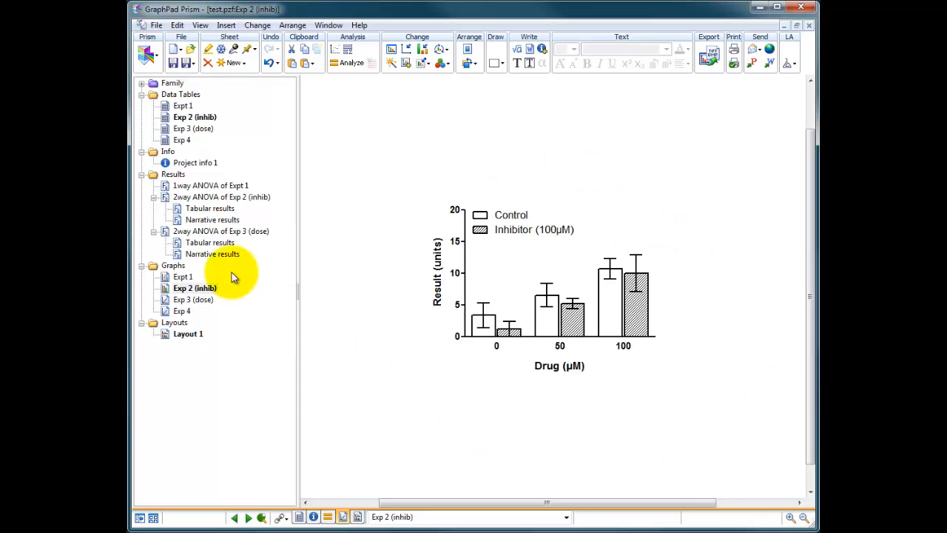
Duplicate the Exp 2 (inhib) graph sheet and rename the copy 'PPT Exp 2 (inhib)'.
left_click(195, 288)
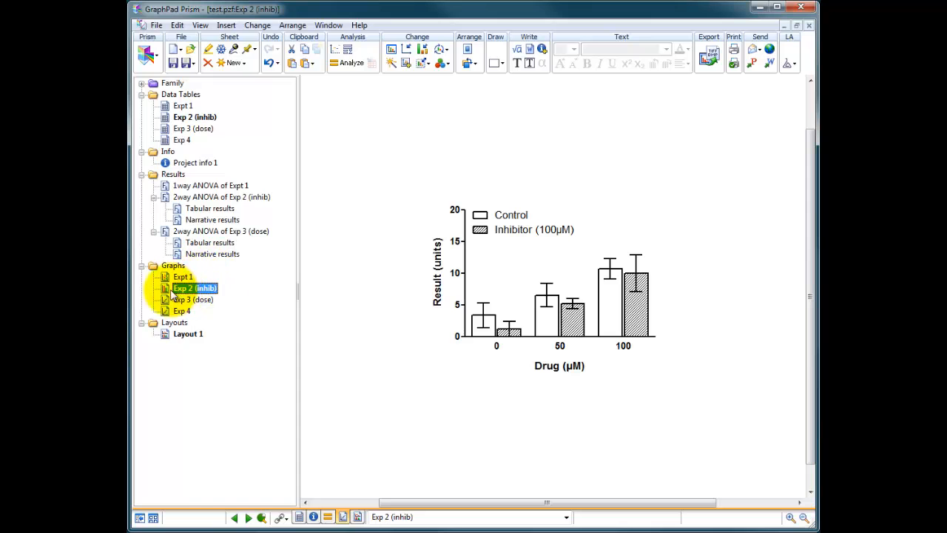
right_click(194, 287)
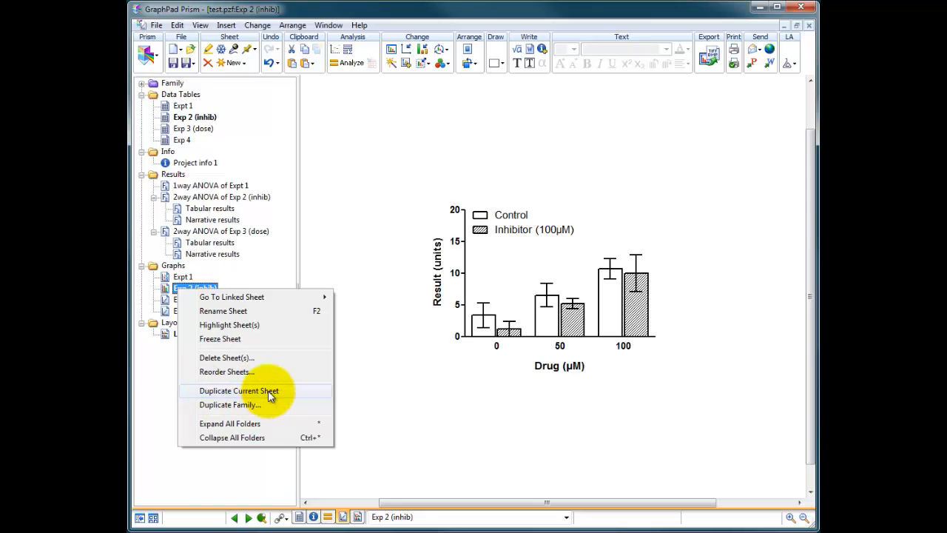
left_click(239, 391)
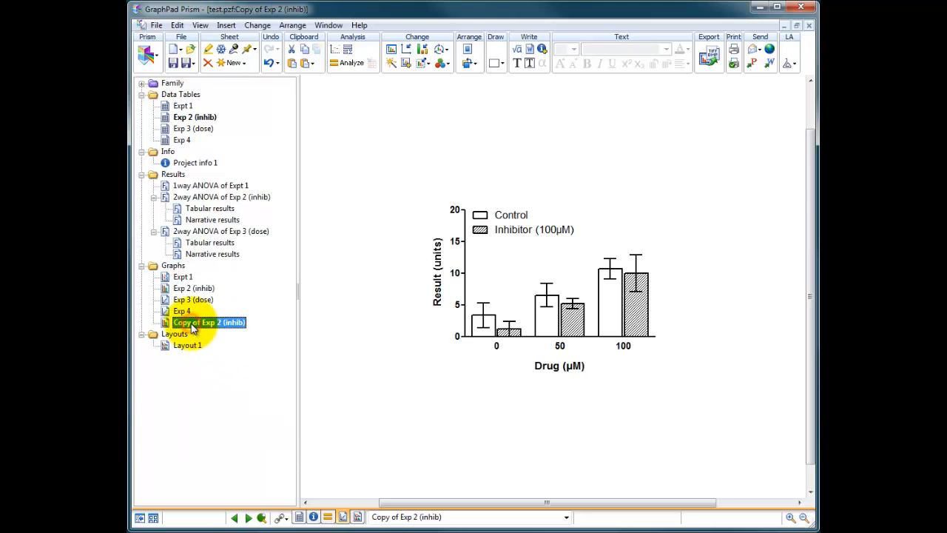
double_click(209, 322)
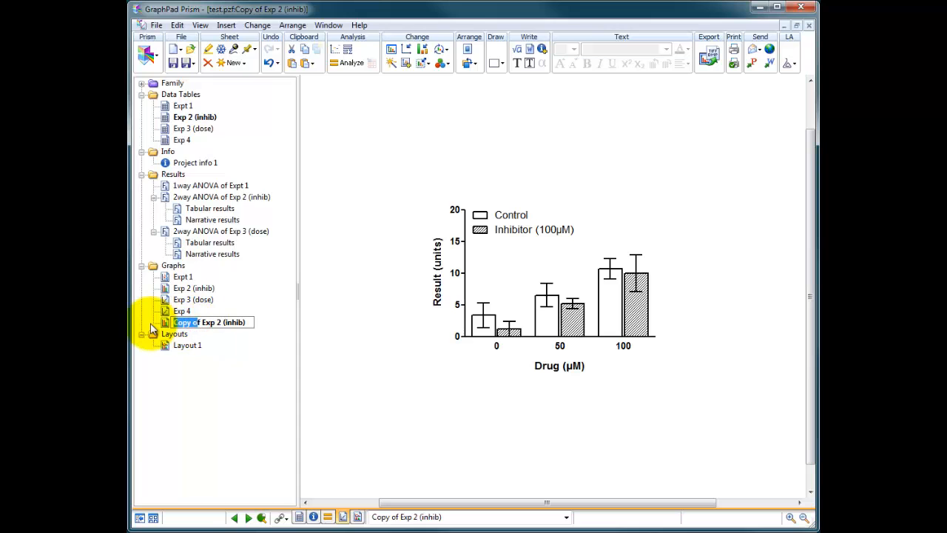
type("PPT Exp 2 (inhib)")
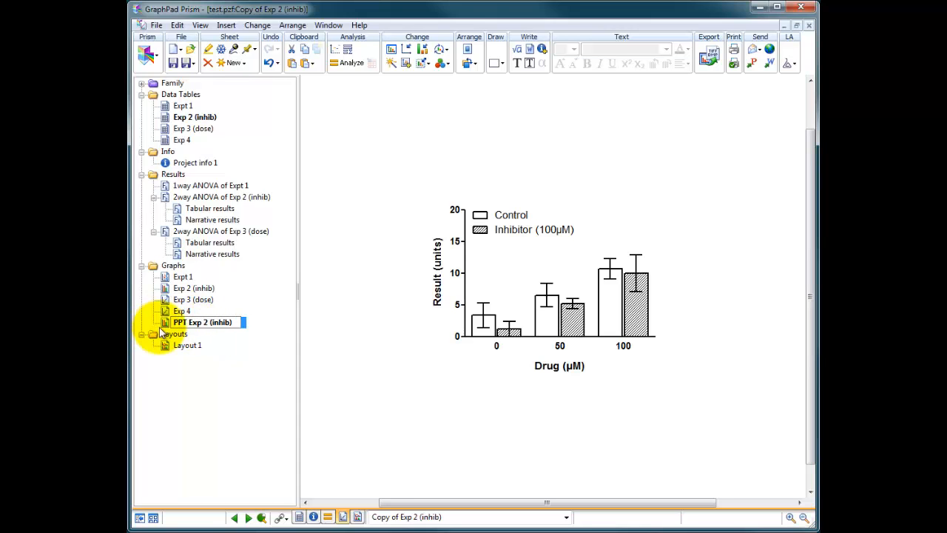
left_click(202, 321)
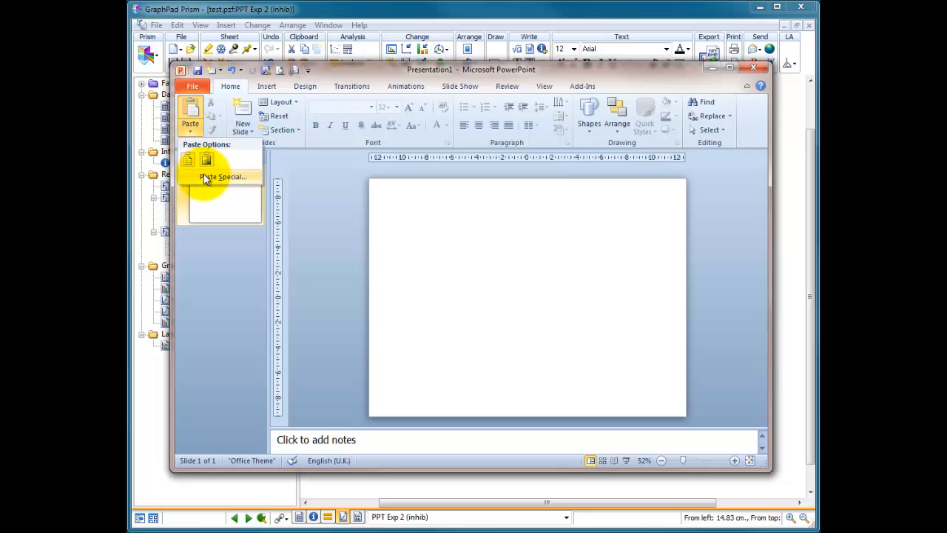
Paste the graph as a Windows Metafile picture and drag a corner to enlarge it.
left_click(221, 176)
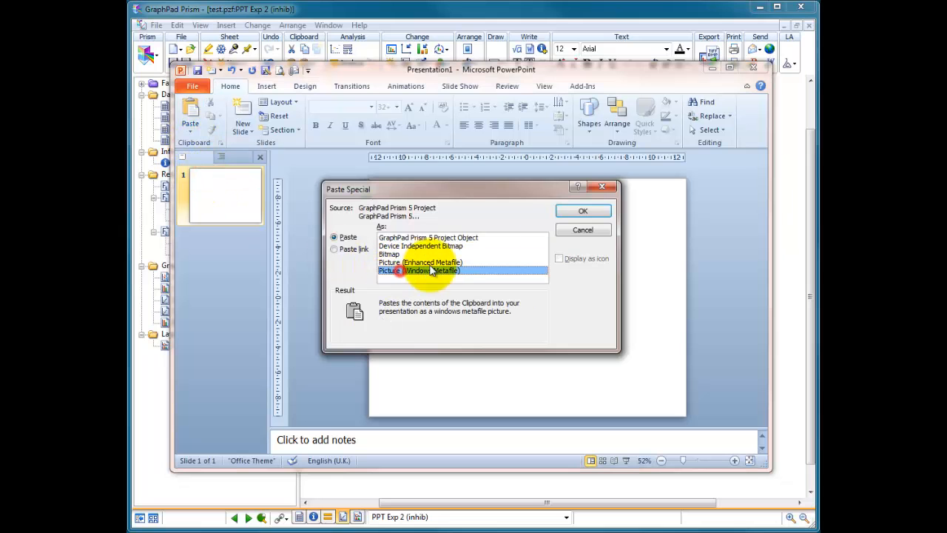
left_click(582, 210)
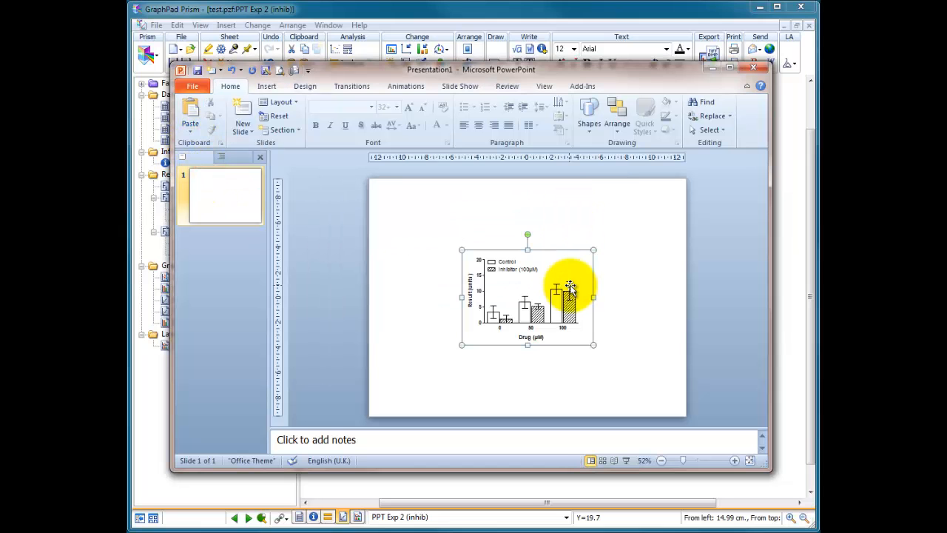
left_click(592, 343)
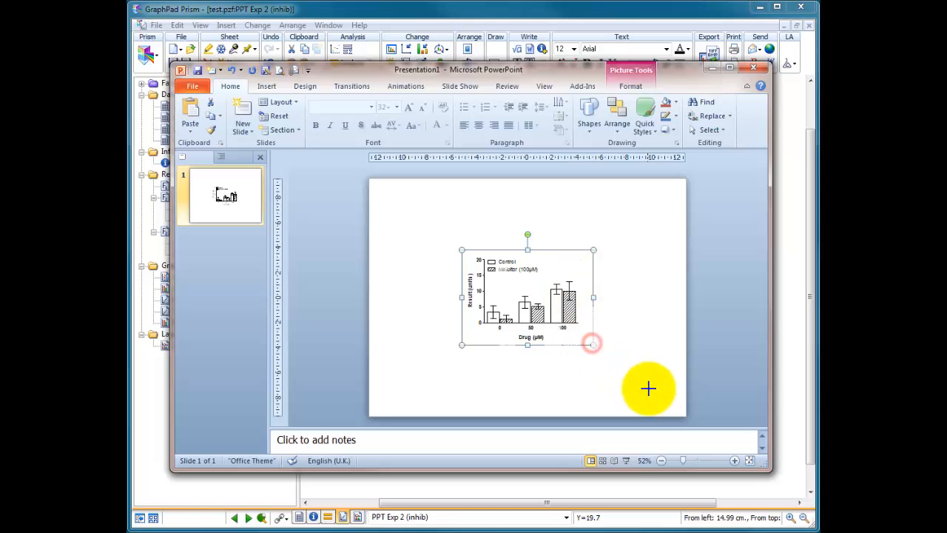
left_click_drag(592, 344, 619, 365)
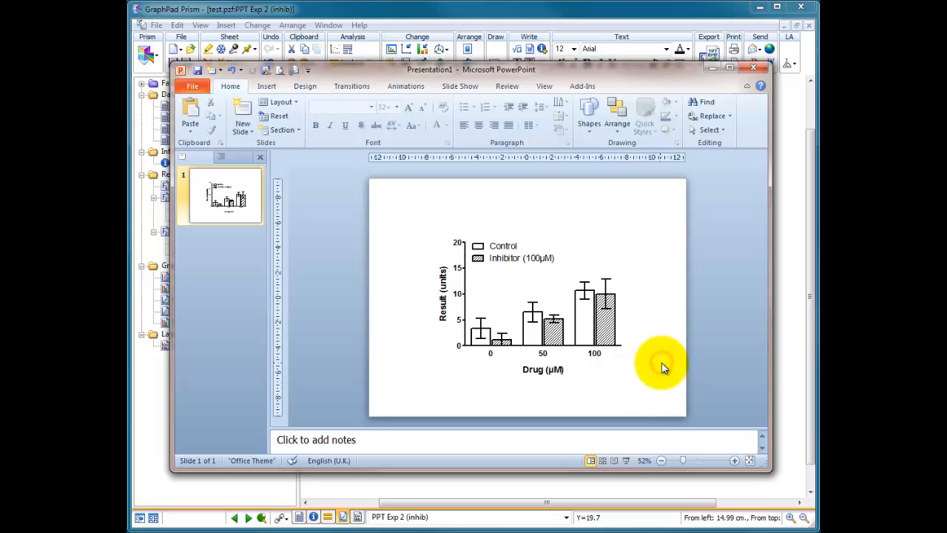
Add a second slide and switch its background to a gradient fill.
right_click(226, 196)
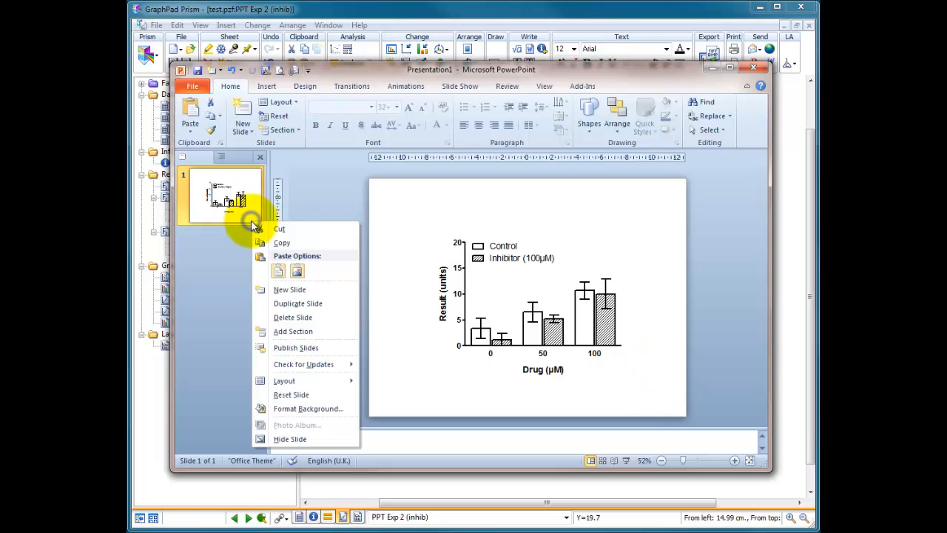
left_click(290, 289)
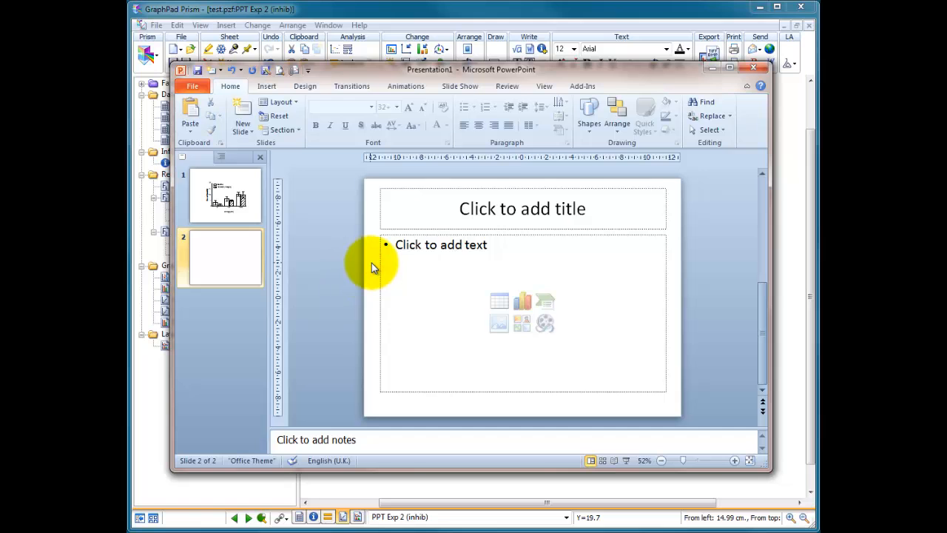
right_click(373, 267)
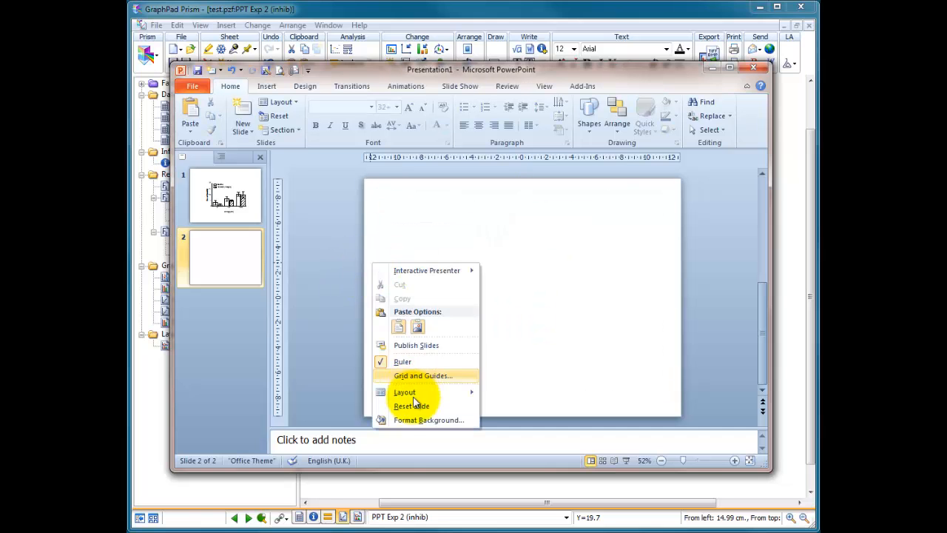
left_click(428, 419)
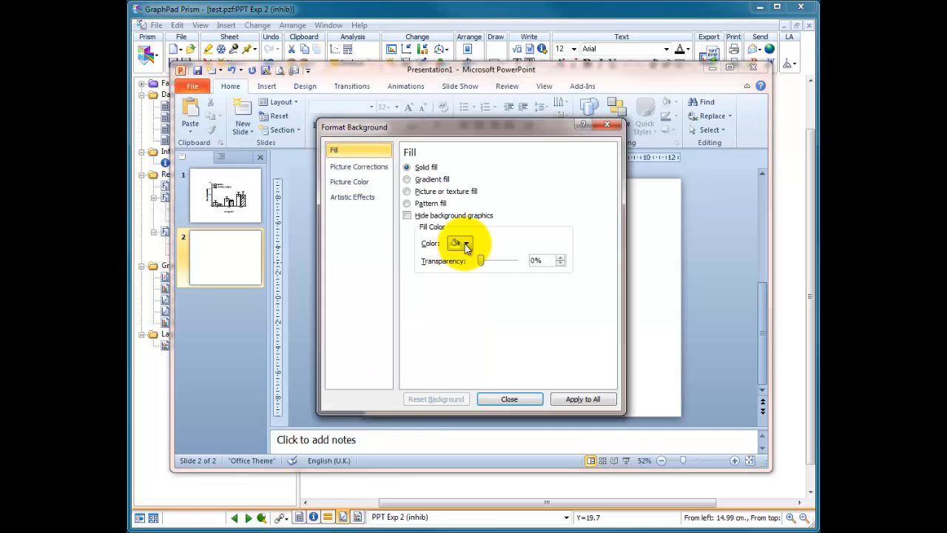
left_click(467, 242)
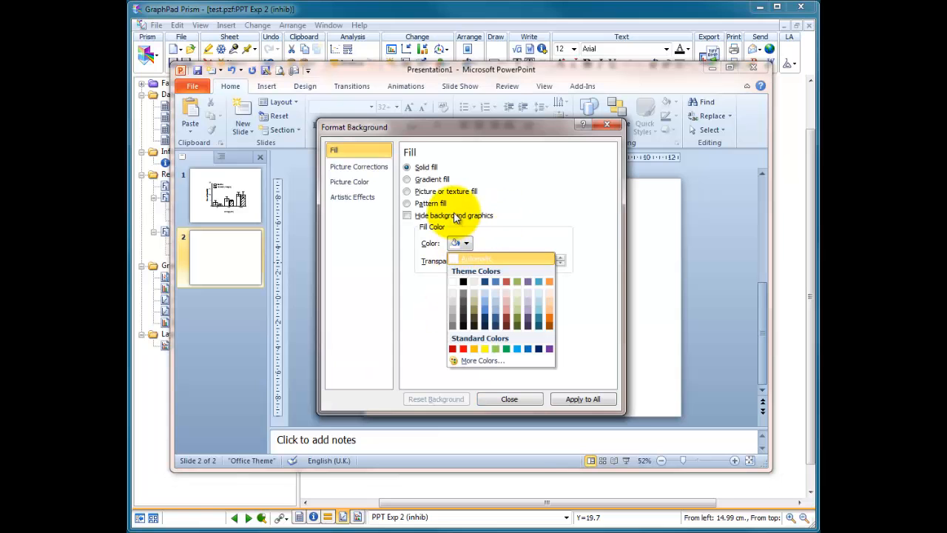
left_click(406, 179)
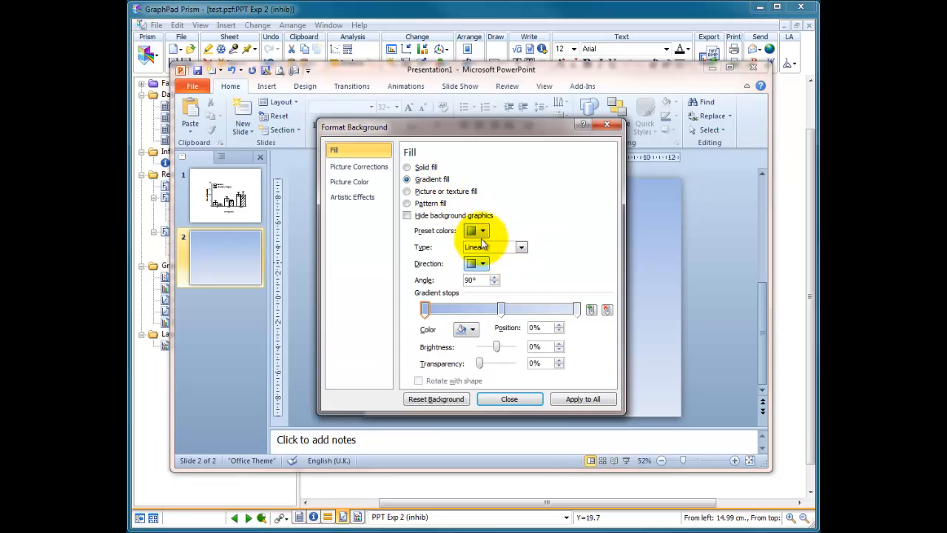
Set the gradient stops from dark blue to black at 90° and close.
left_click(483, 230)
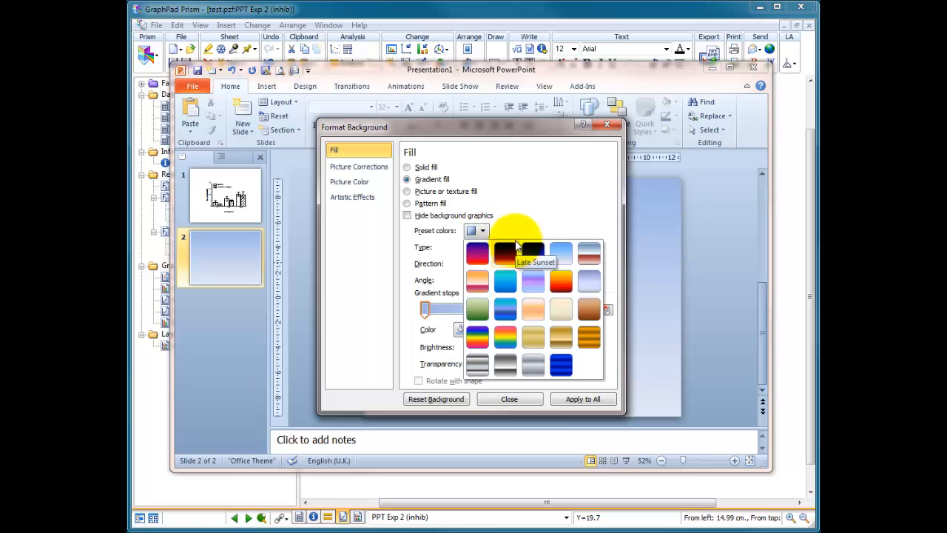
left_click(477, 252)
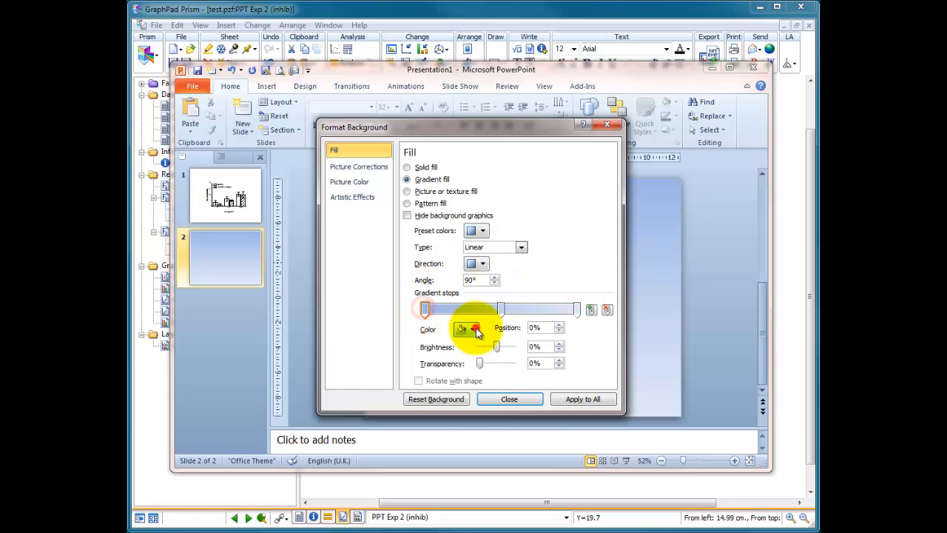
left_click(577, 310)
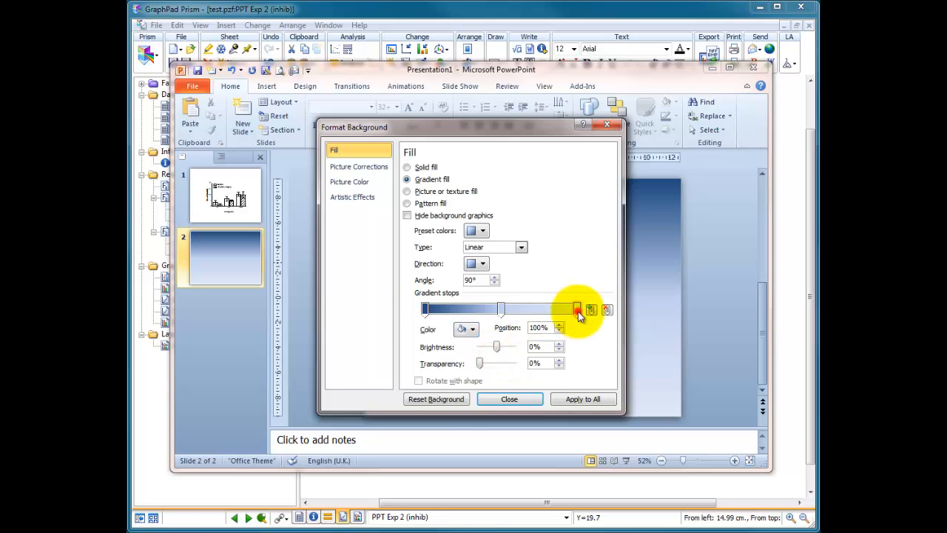
left_click(473, 329)
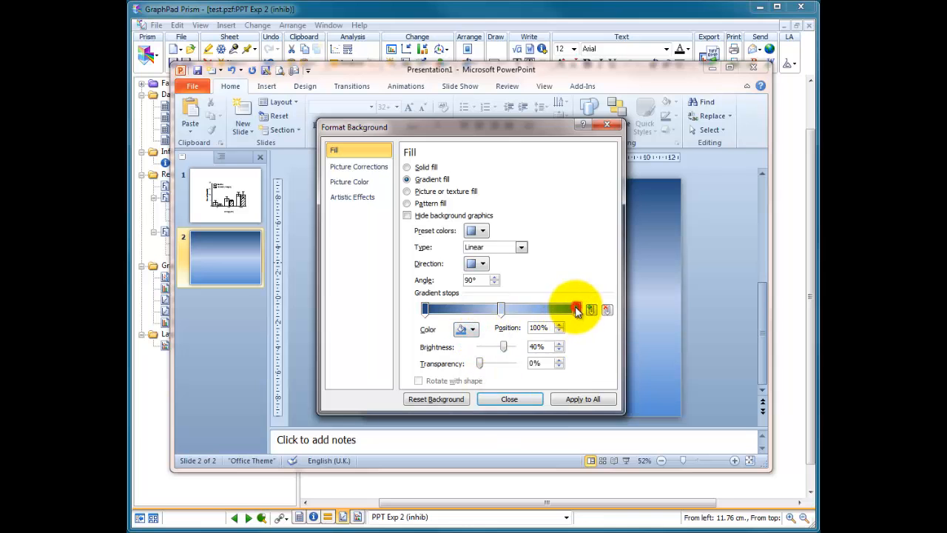
left_click(472, 329)
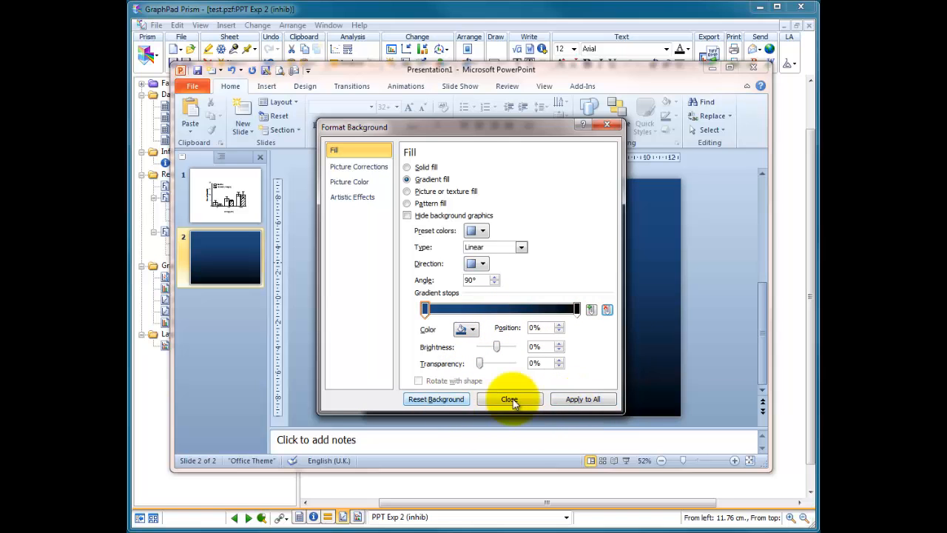
left_click(509, 398)
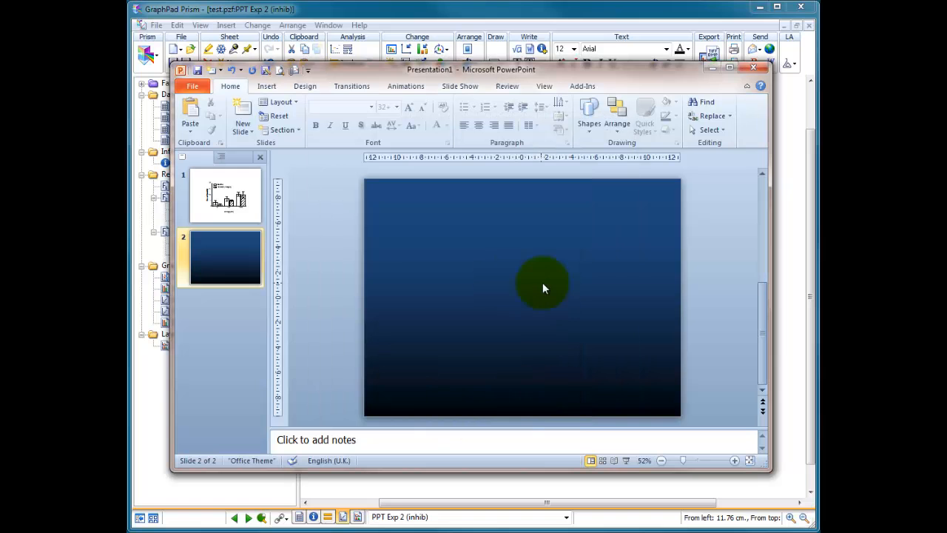
Paste the graph onto slide 2 and convert it with Edit Picture.
left_click(190, 111)
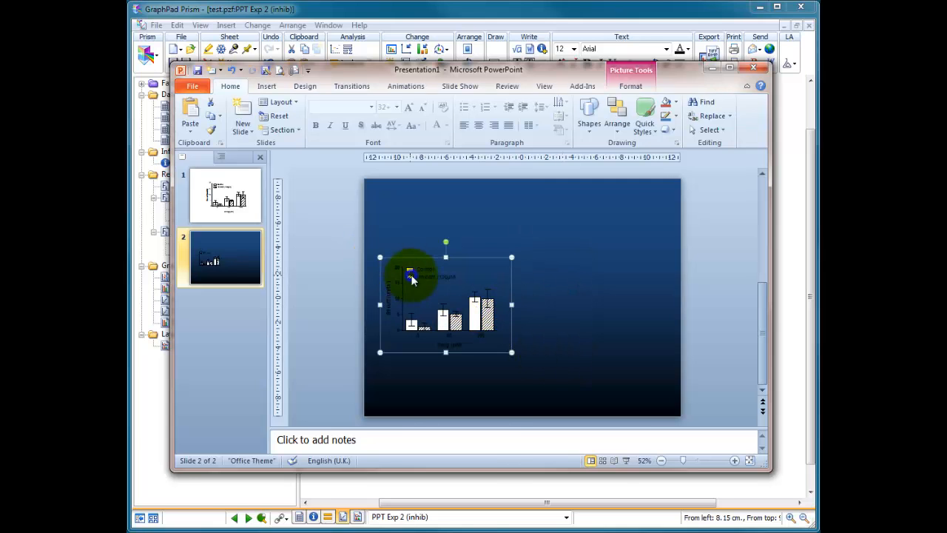
right_click(413, 282)
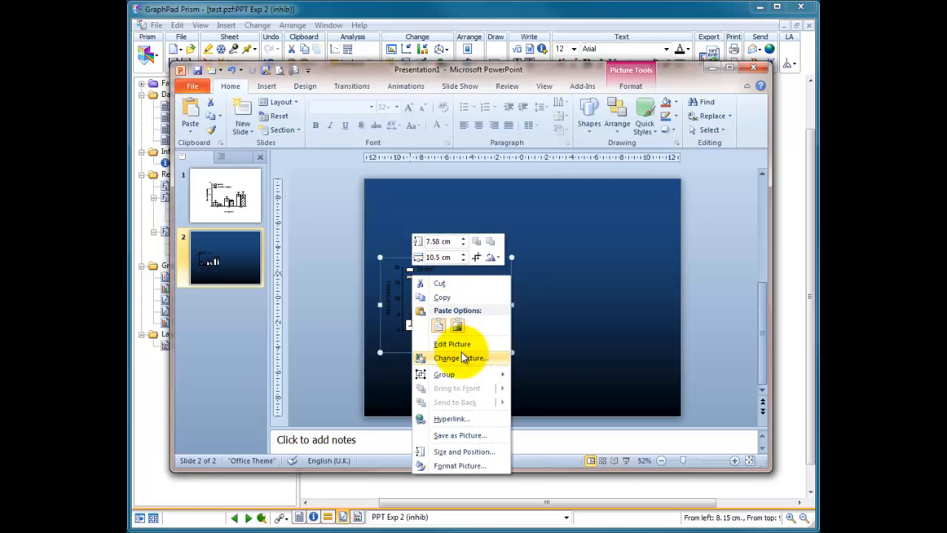
left_click(444, 374)
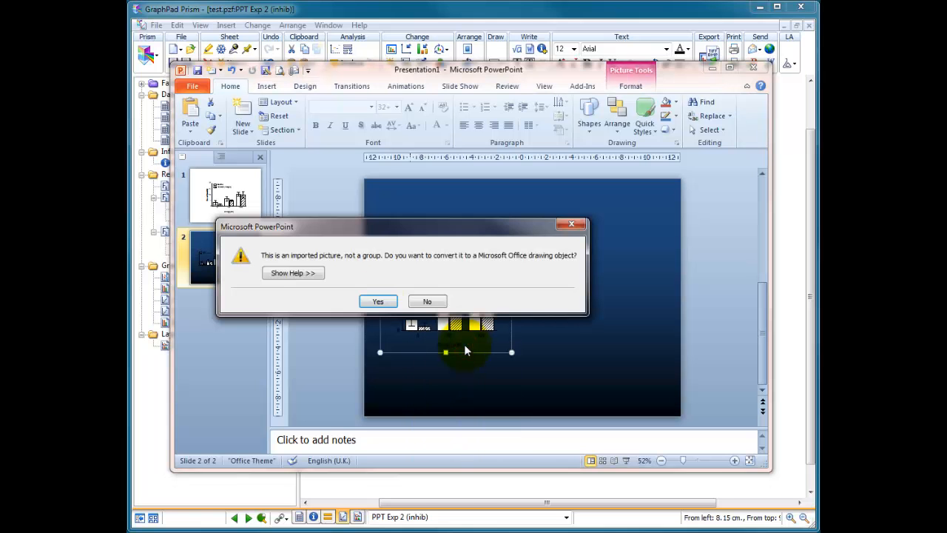
mouse_move(437, 265)
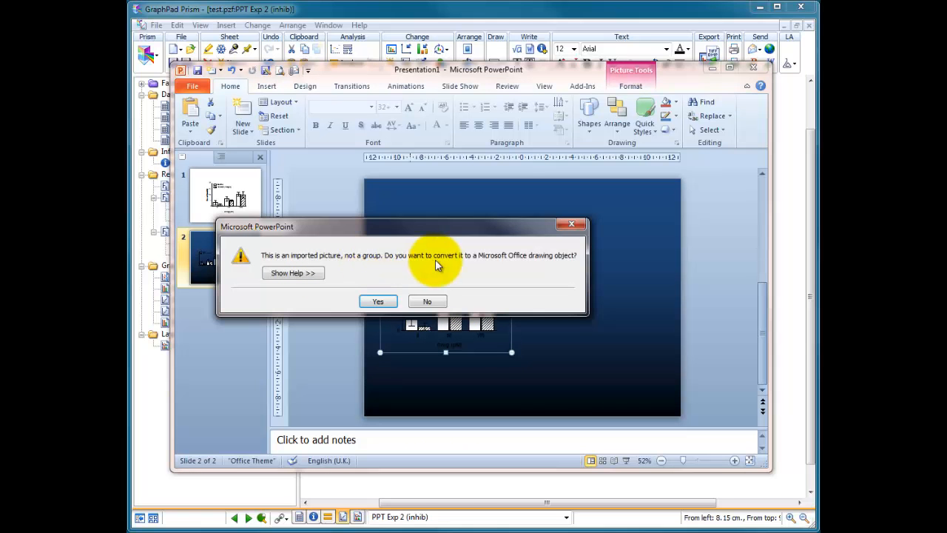
left_click(377, 301)
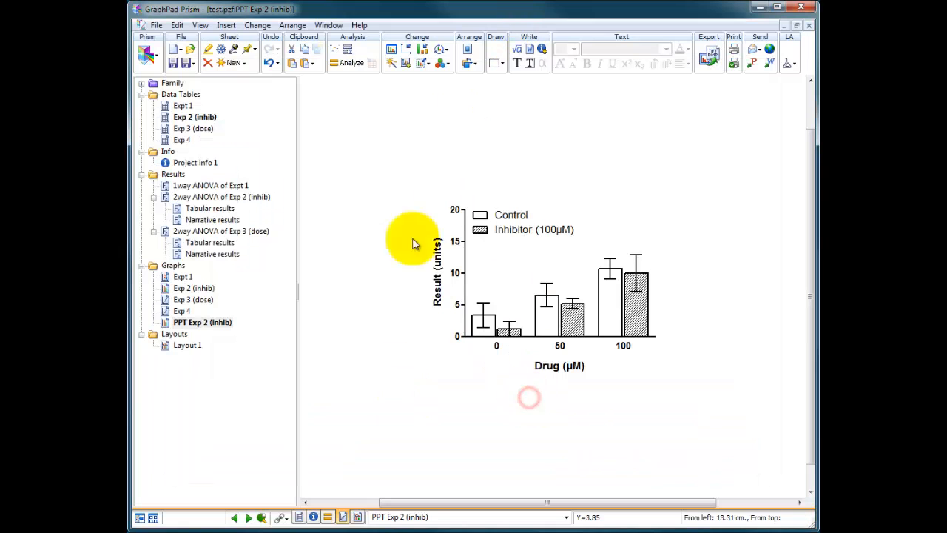
mouse_move(725, 307)
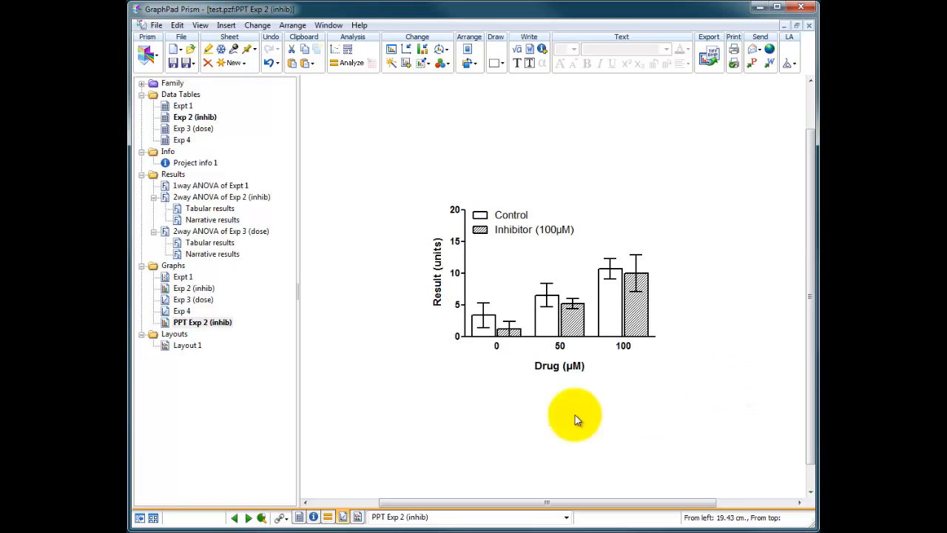
mouse_move(468, 50)
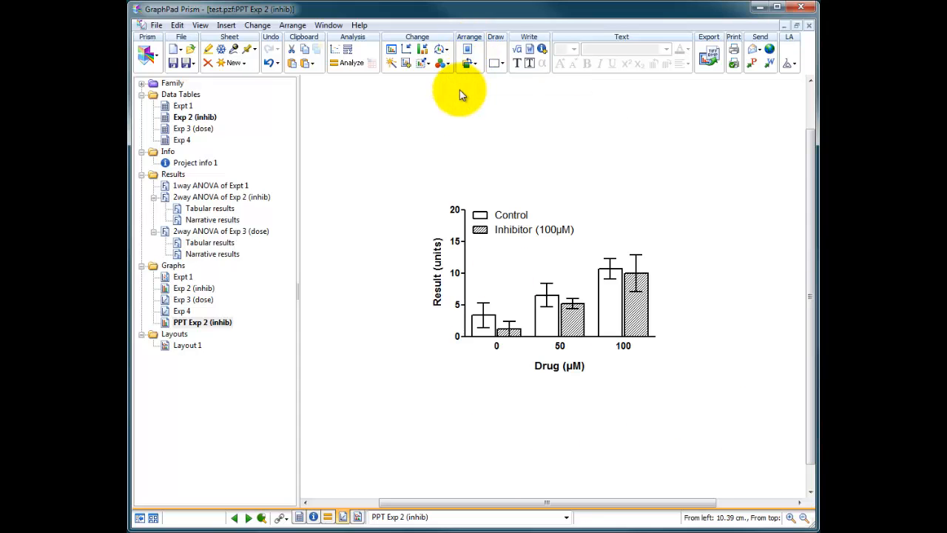
Set the graph background to dark blue and the legend and axis text to white.
right_click(459, 123)
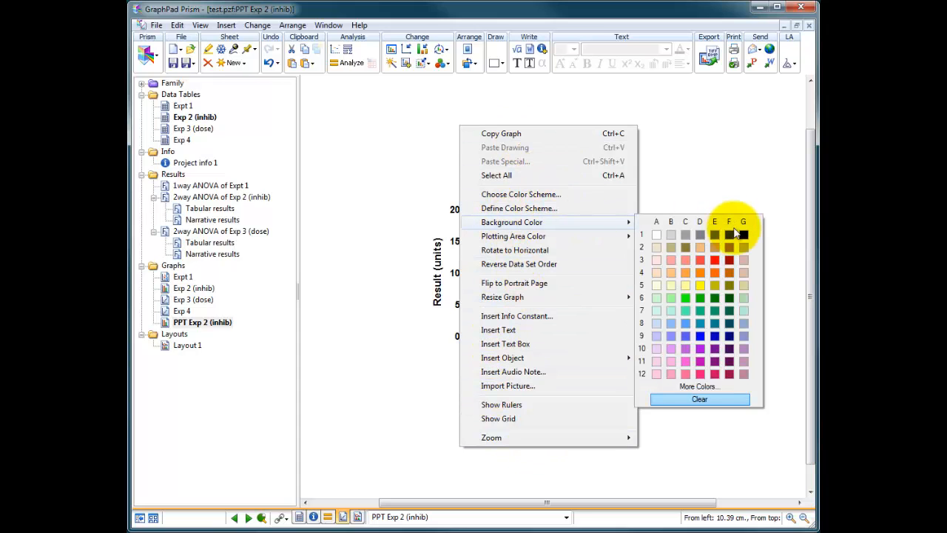
left_click(744, 234)
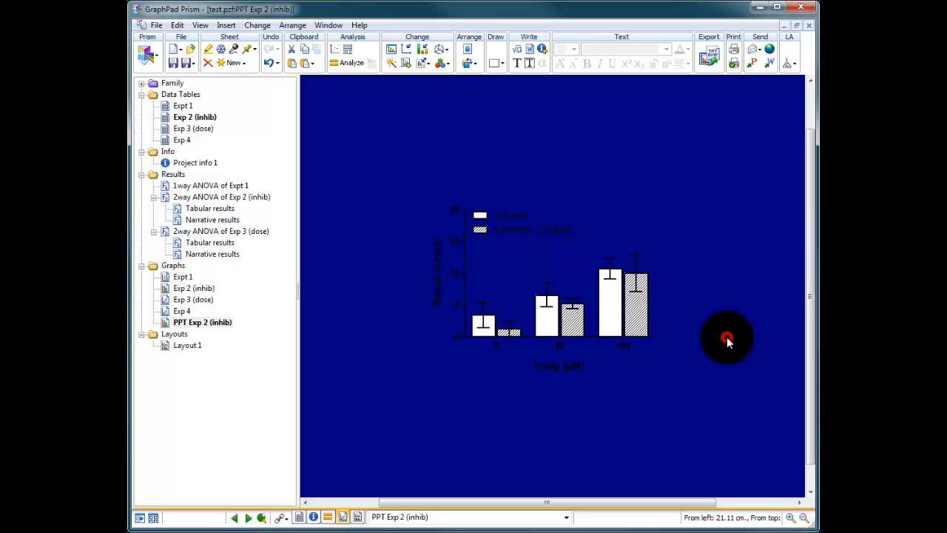
left_click(632, 285)
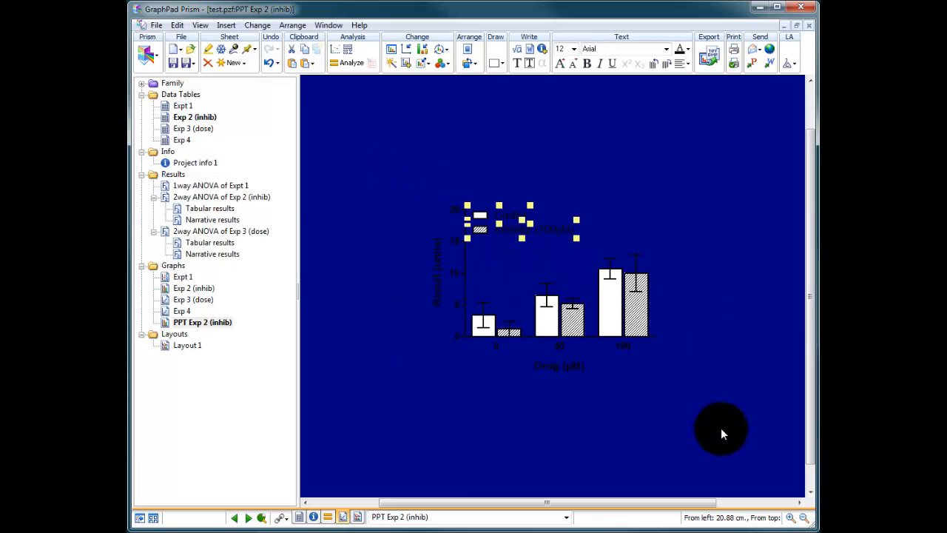
mouse_move(680, 49)
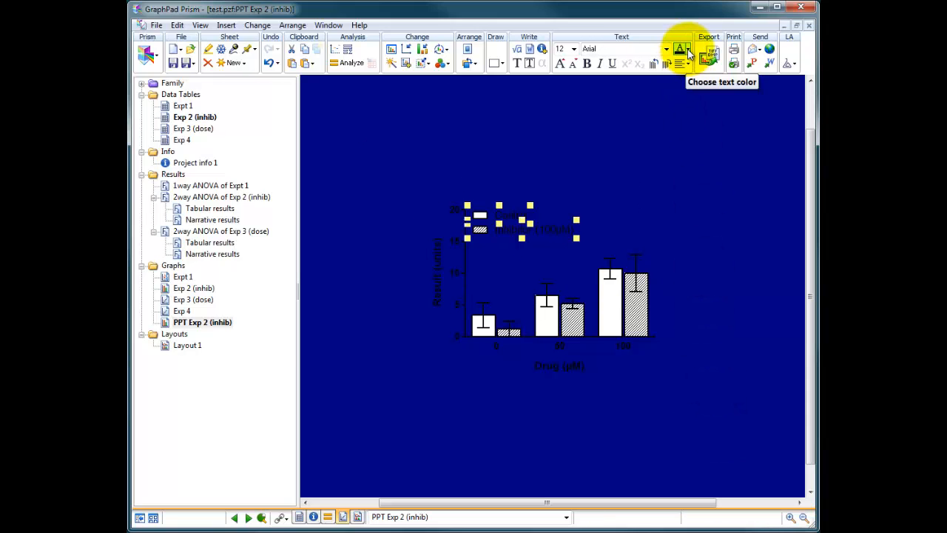
left_click(679, 49)
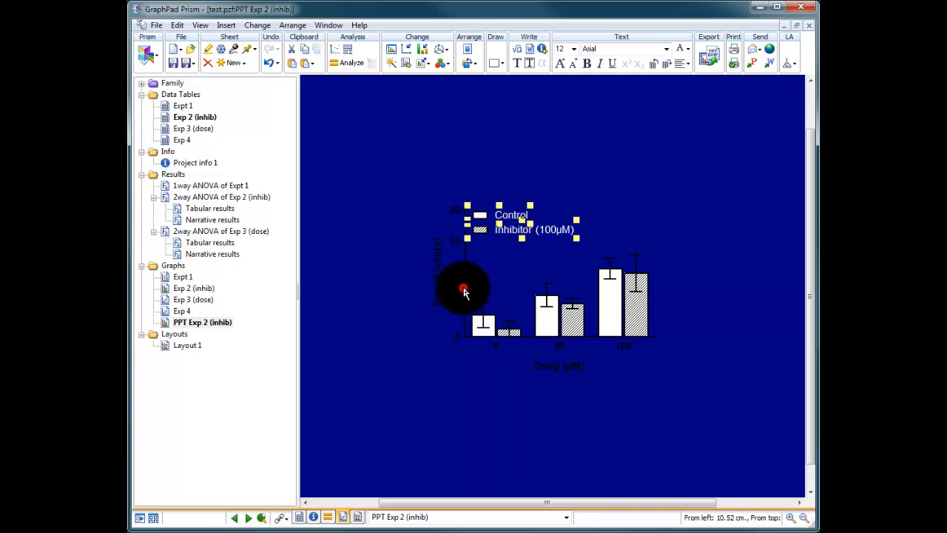
left_click(688, 49)
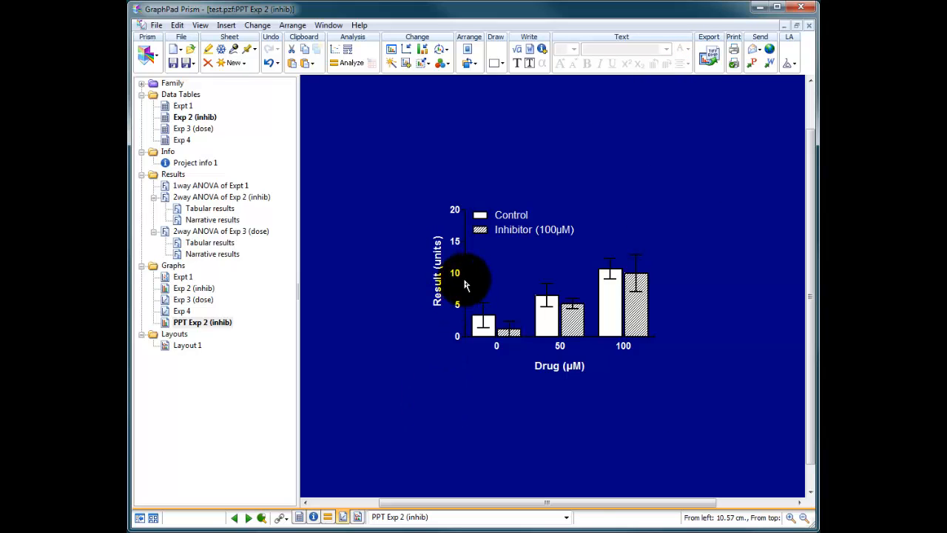
Change the axis line colour to a light palette colour via Axis Color.
right_click(462, 285)
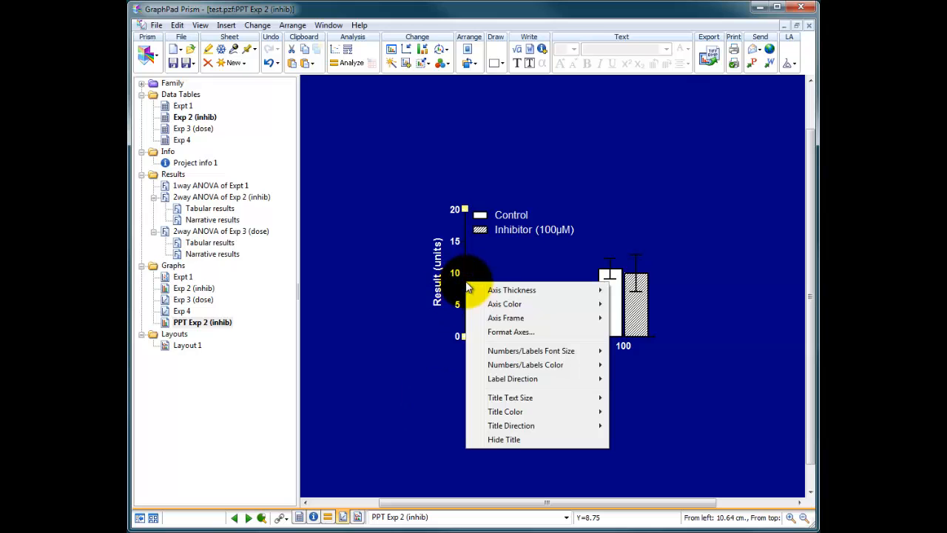
left_click(504, 304)
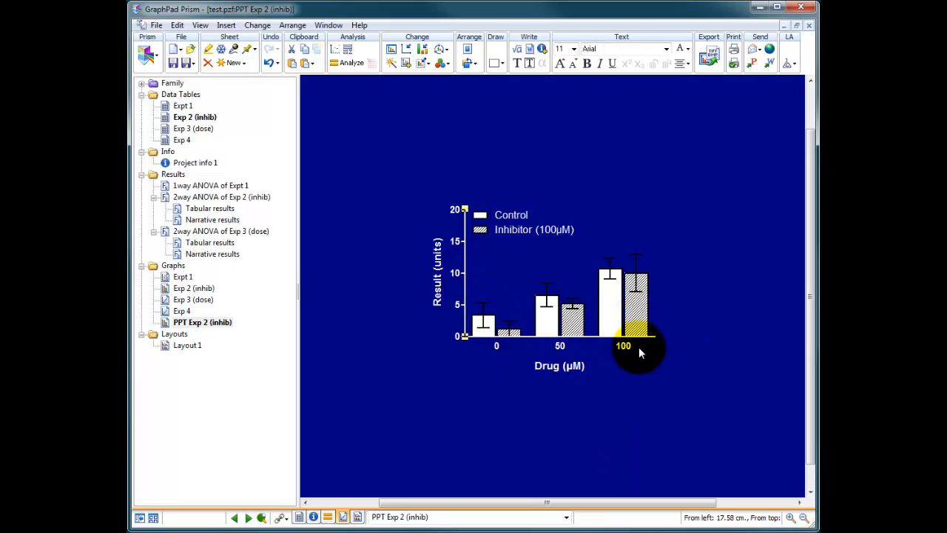
mouse_move(499, 301)
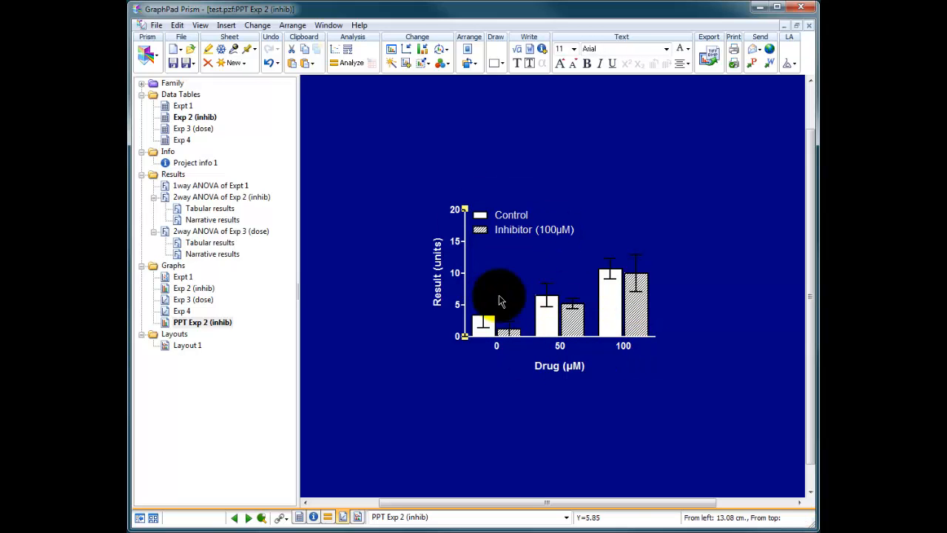
right_click(500, 299)
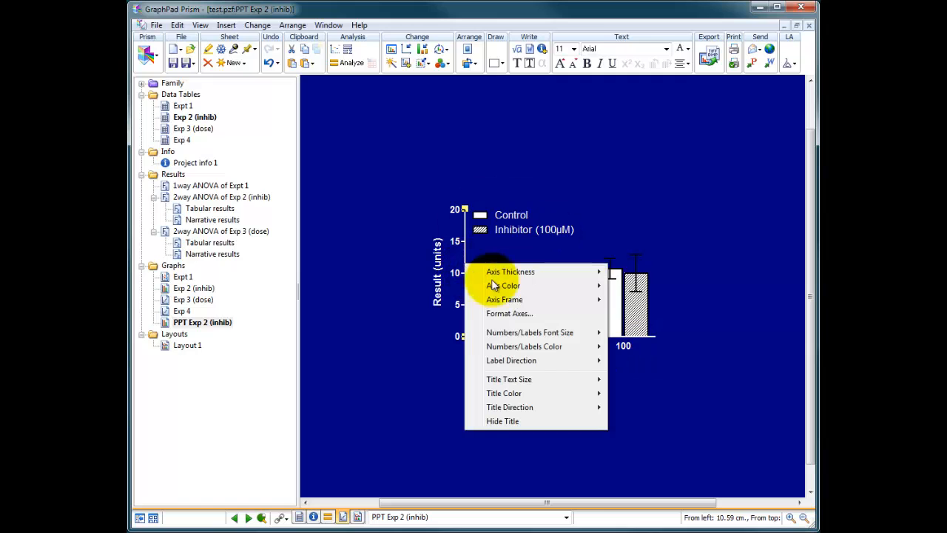
left_click(504, 285)
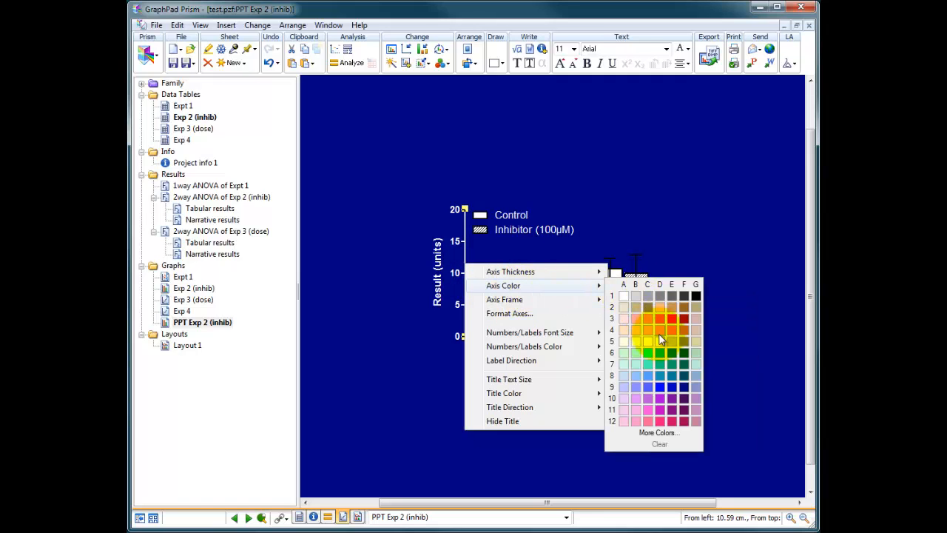
left_click(703, 355)
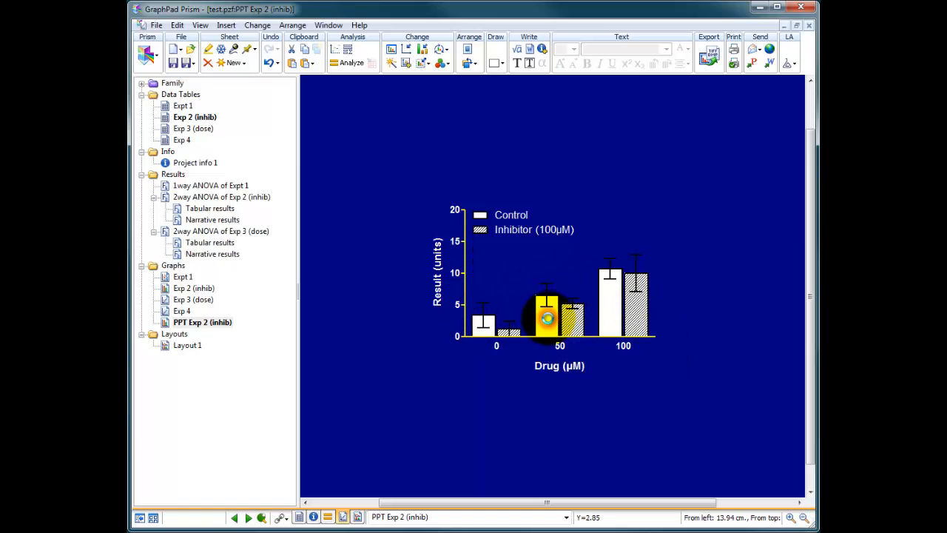
Fill the Control bars red and the Inhibitor (100µM) bars green.
double_click(547, 318)
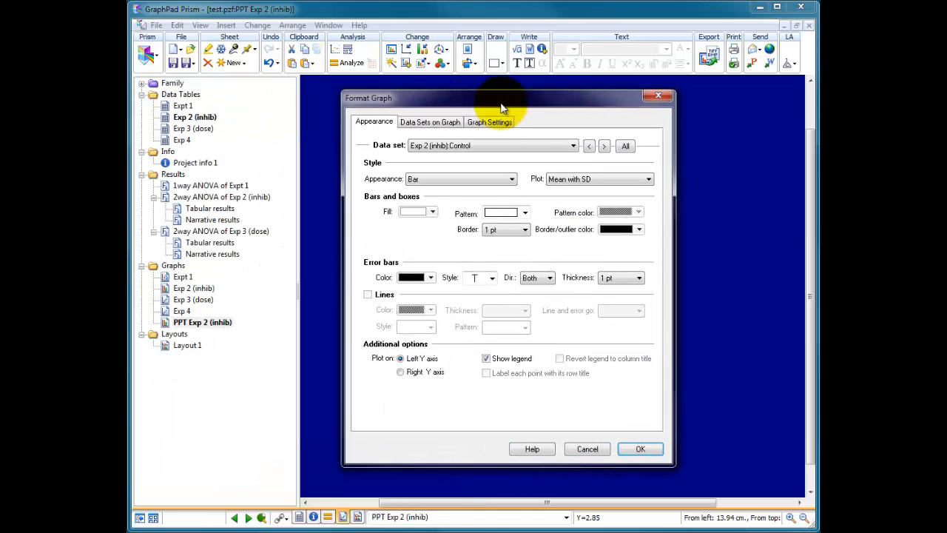
left_click(432, 212)
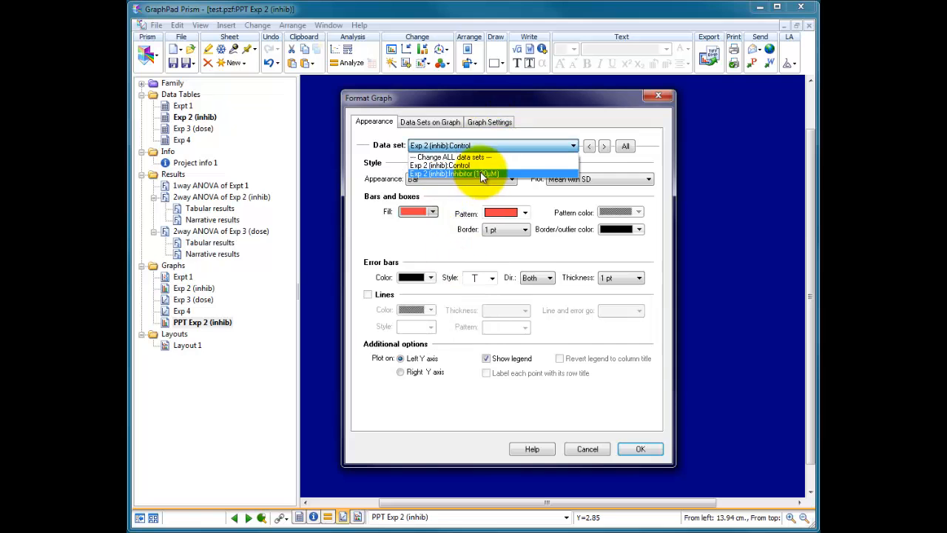
left_click(432, 212)
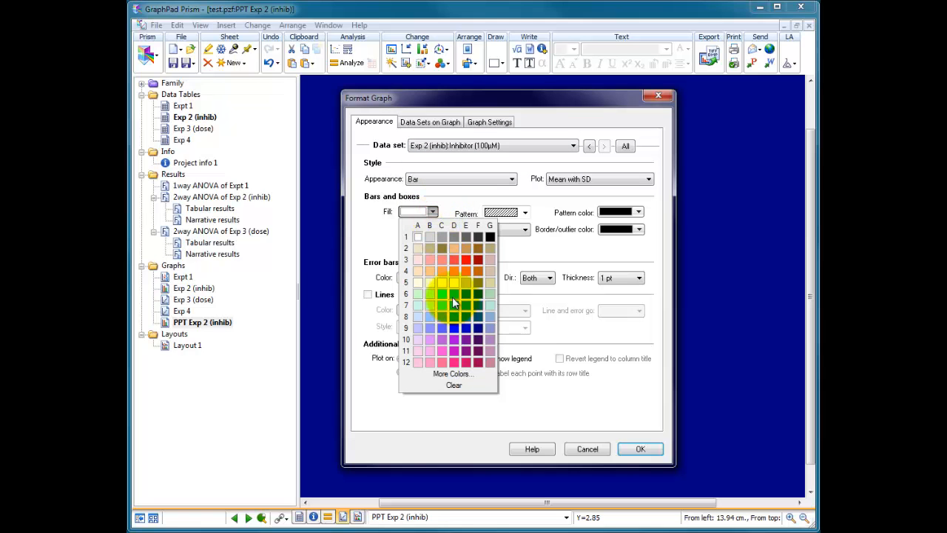
left_click(442, 294)
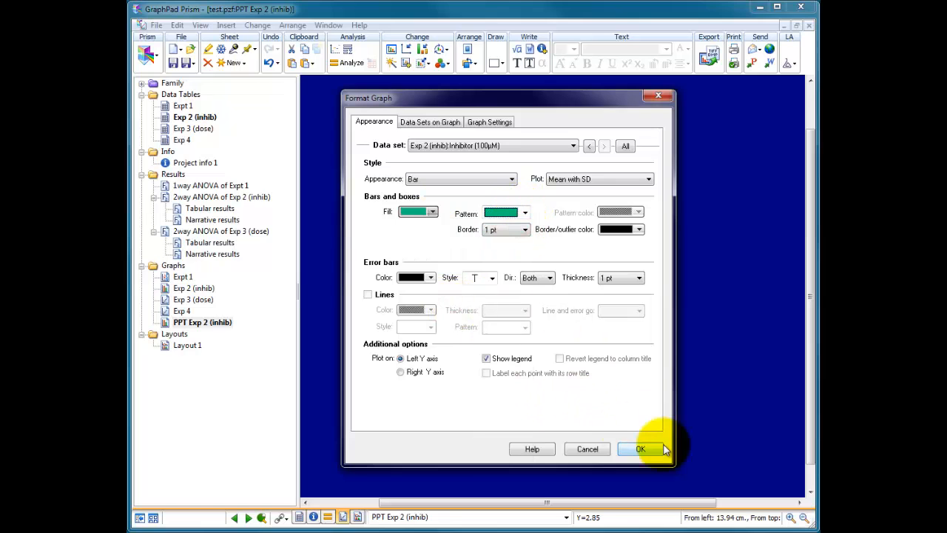
left_click(639, 450)
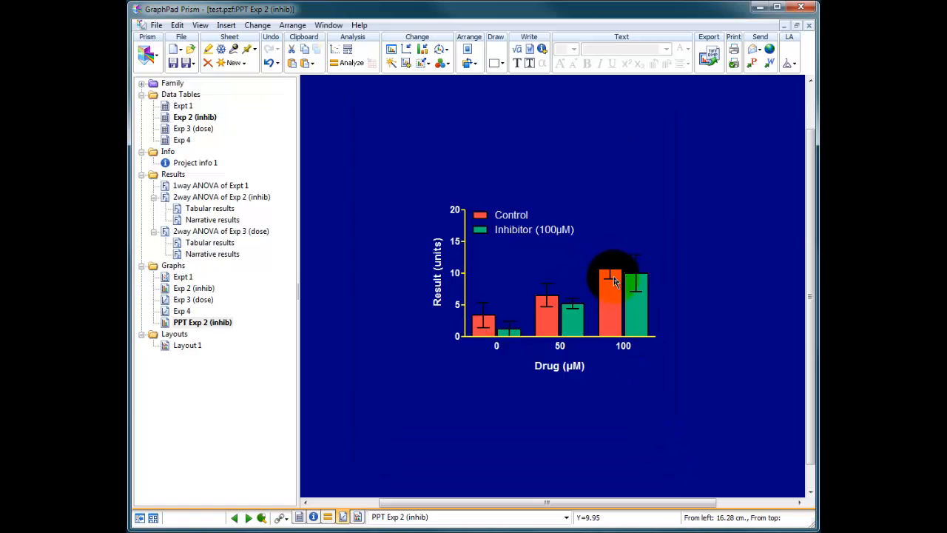
mouse_move(609, 277)
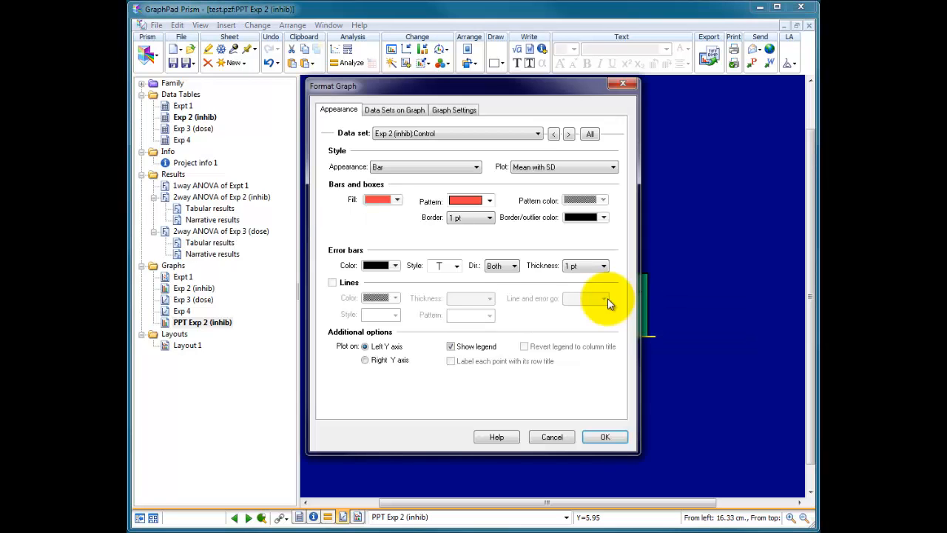
Make the error bars white for all data sets.
left_click(395, 265)
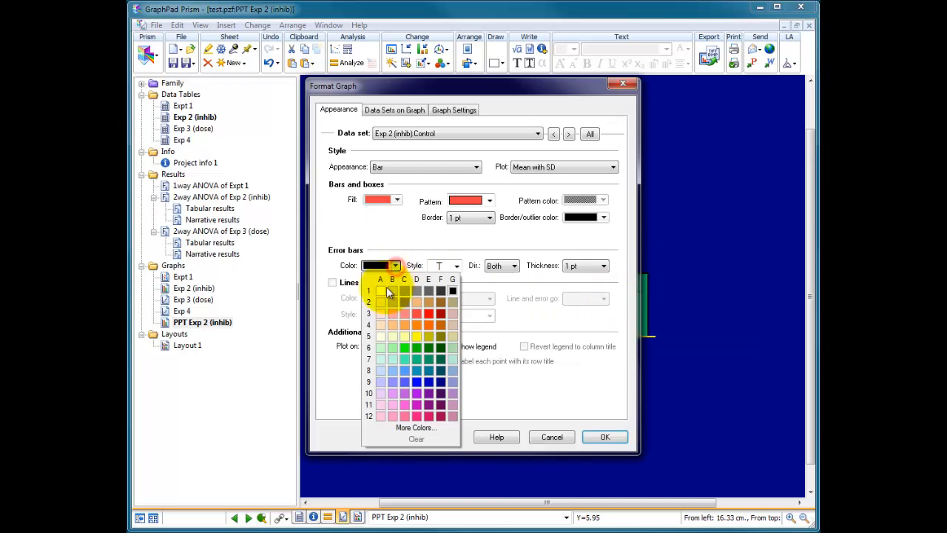
left_click(380, 290)
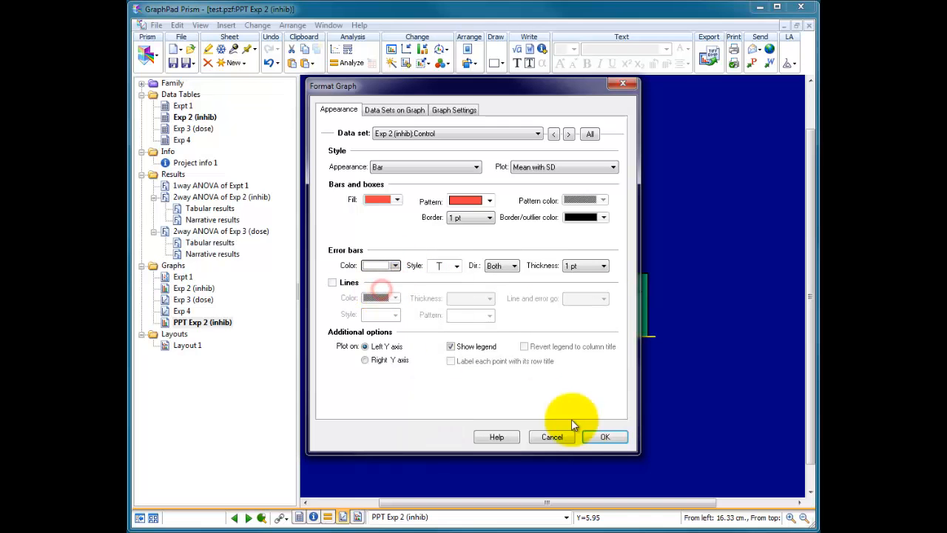
left_click(590, 134)
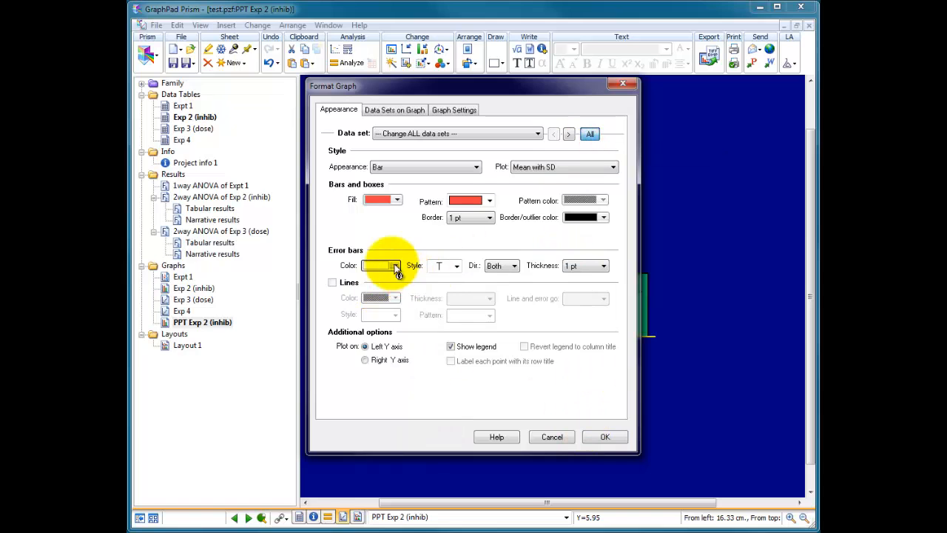
left_click(604, 436)
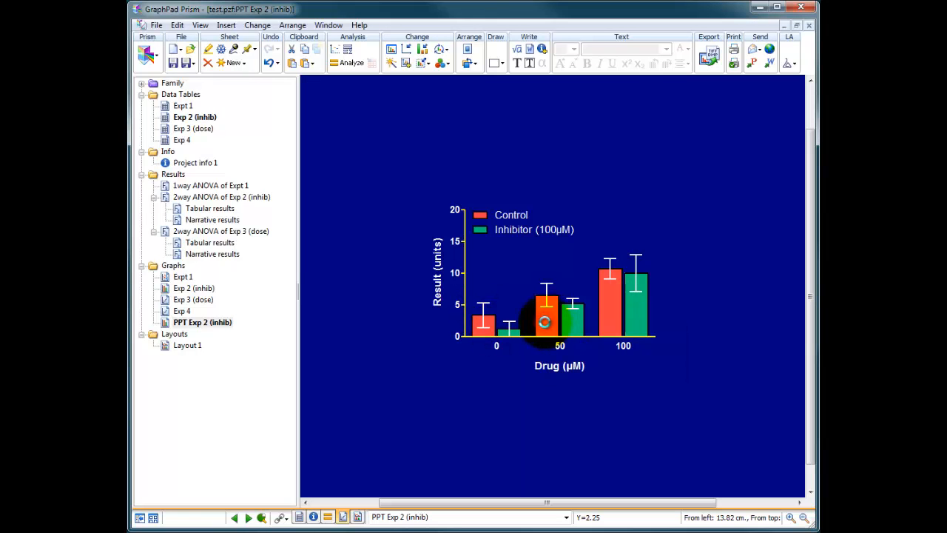
Outline Control bars red and Inhibitor bars green, then reapply white error bars to all data sets.
double_click(544, 321)
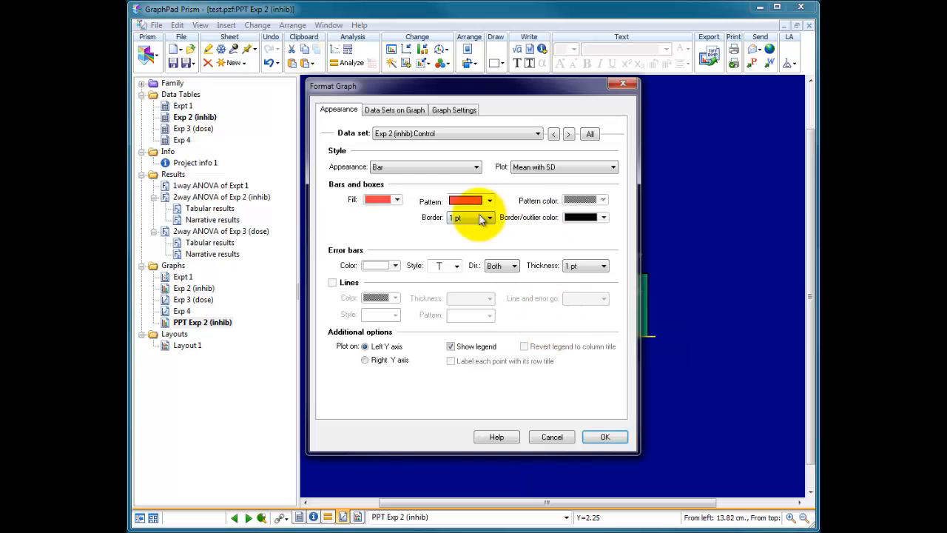
left_click(604, 217)
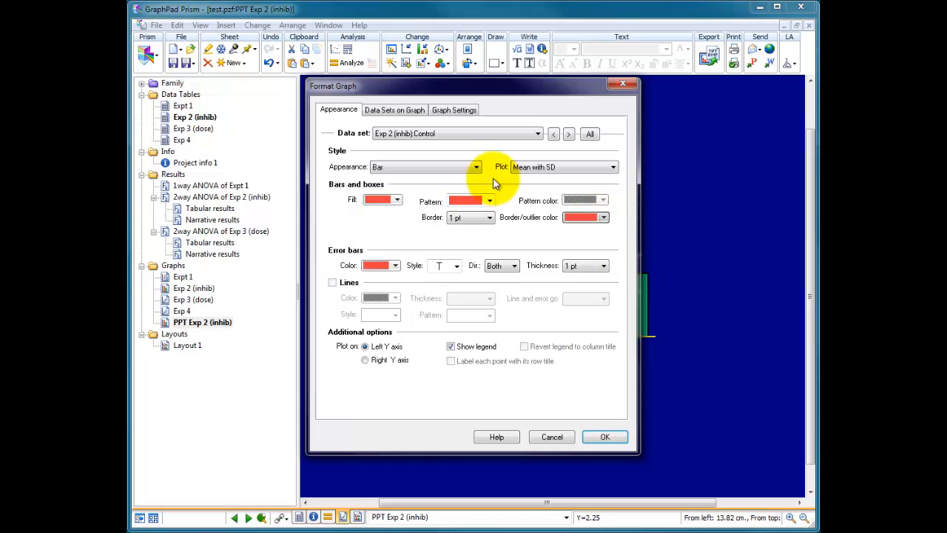
left_click(569, 134)
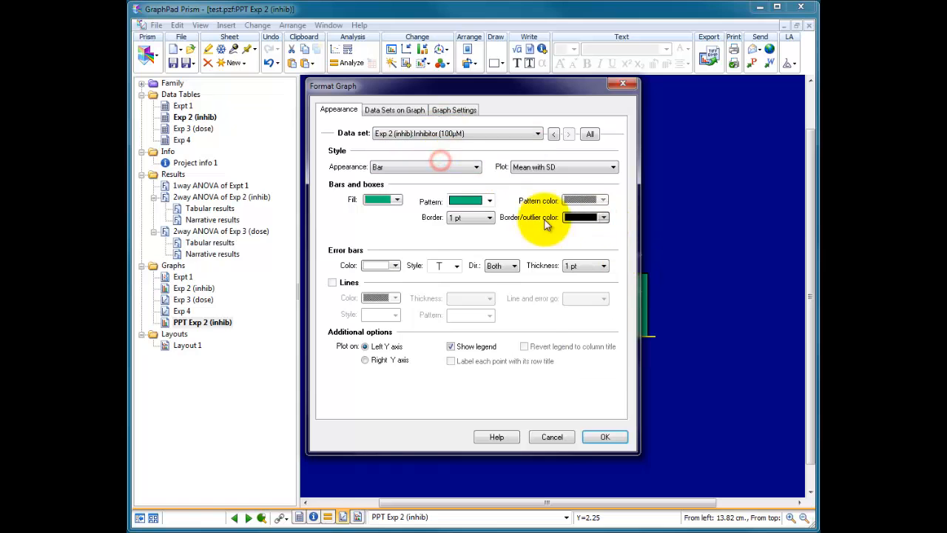
left_click(603, 217)
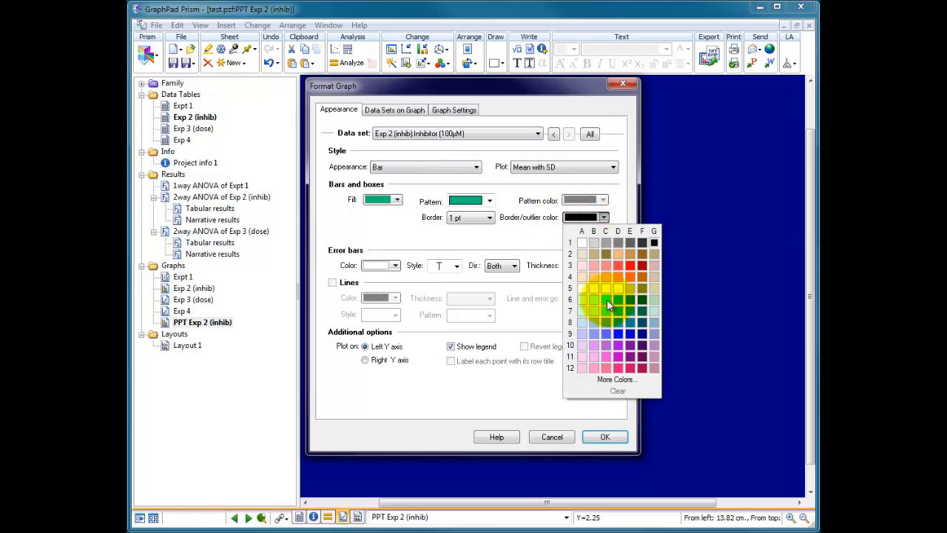
left_click(607, 300)
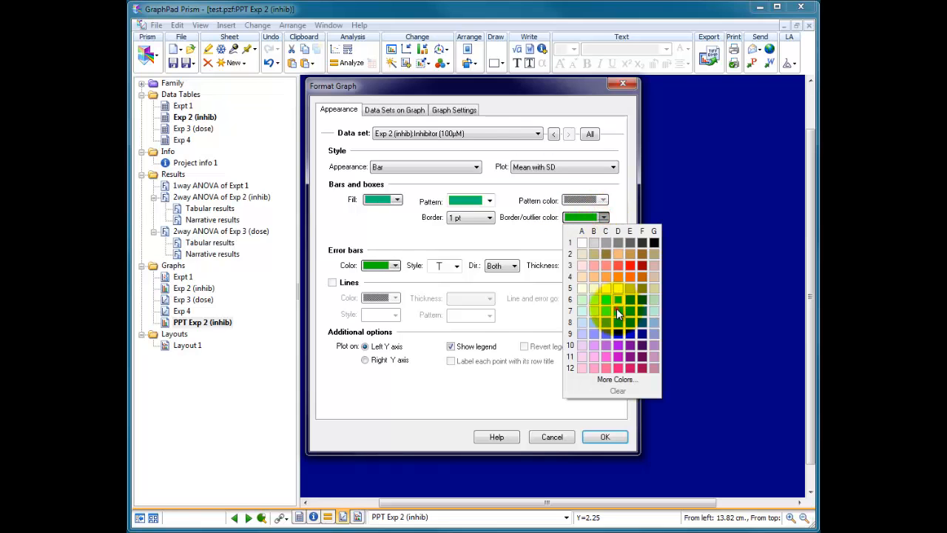
left_click(604, 437)
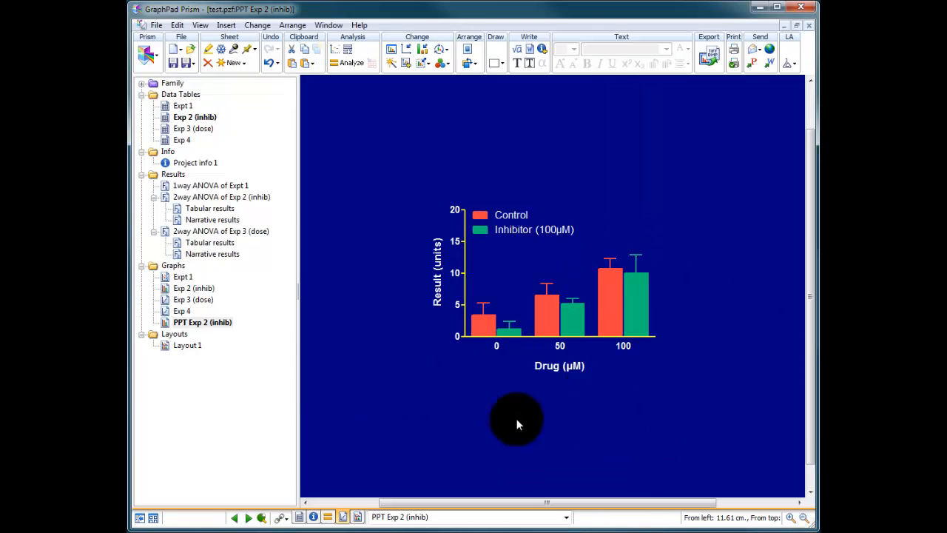
mouse_move(609, 275)
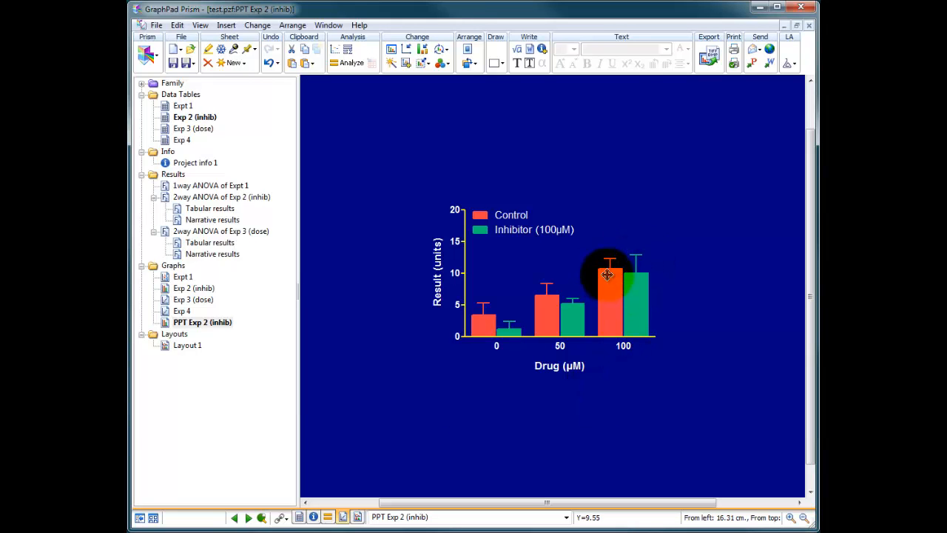
double_click(608, 275)
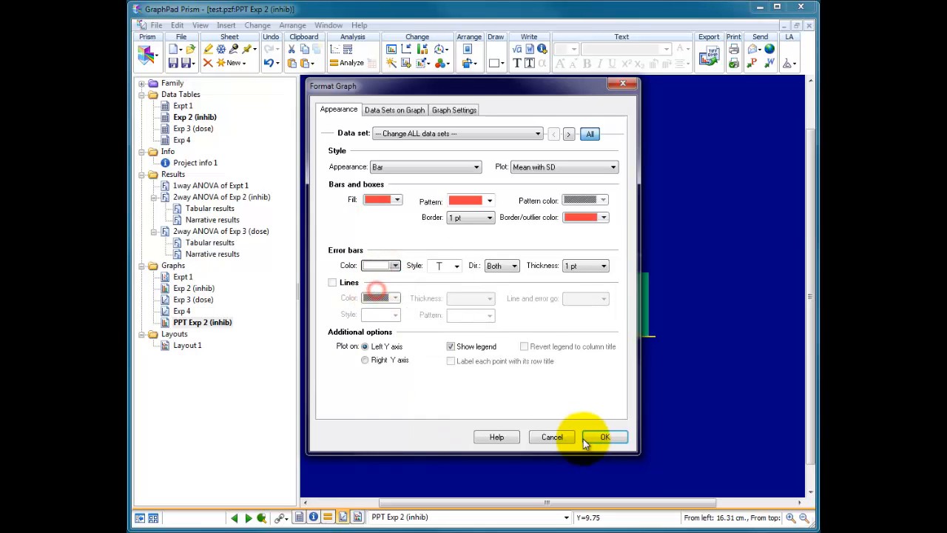
left_click(605, 437)
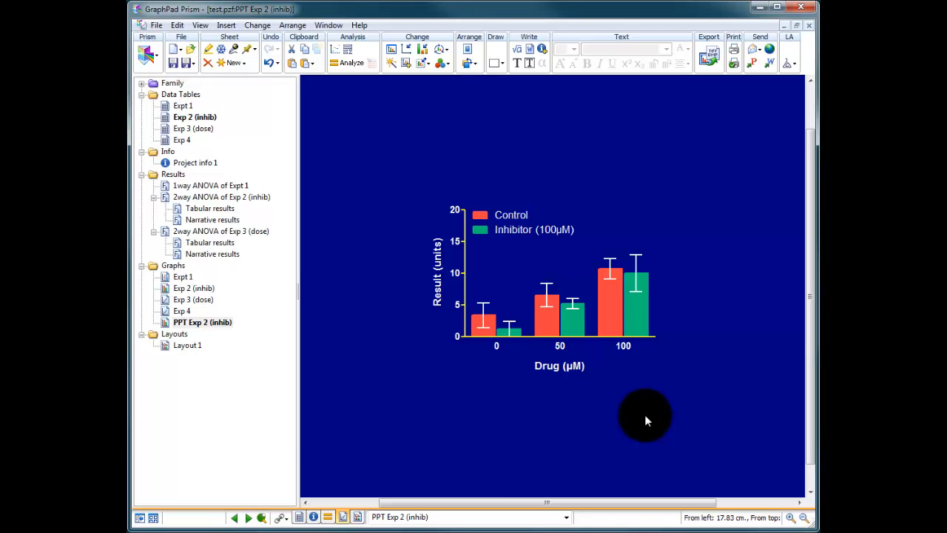
mouse_move(725, 438)
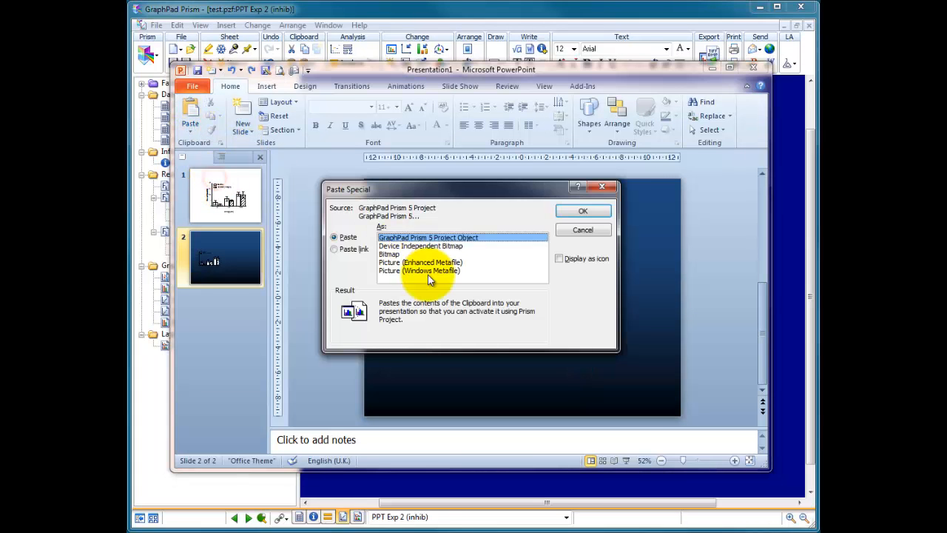
Paste the red-and-green graph as a picture on slide 2 and resize slide 1's graph.
left_click(582, 211)
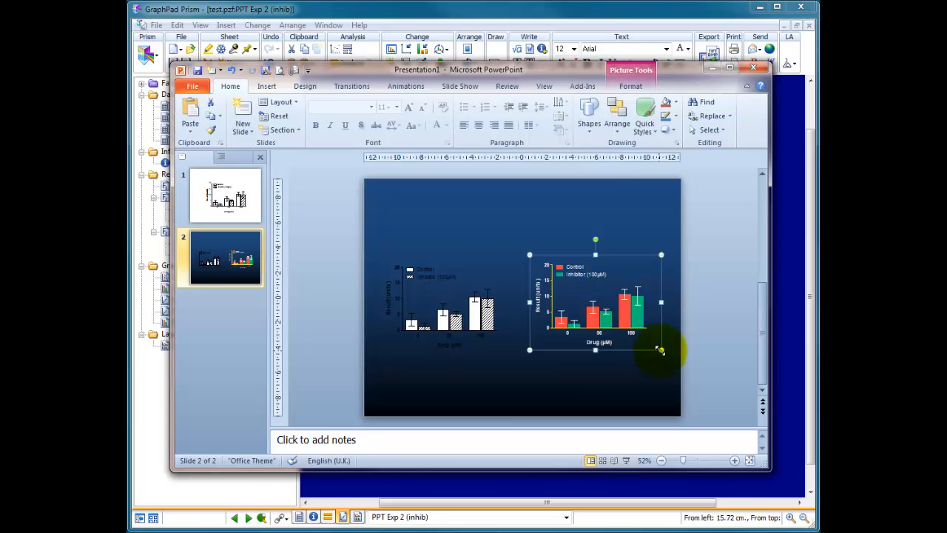
mouse_move(512, 379)
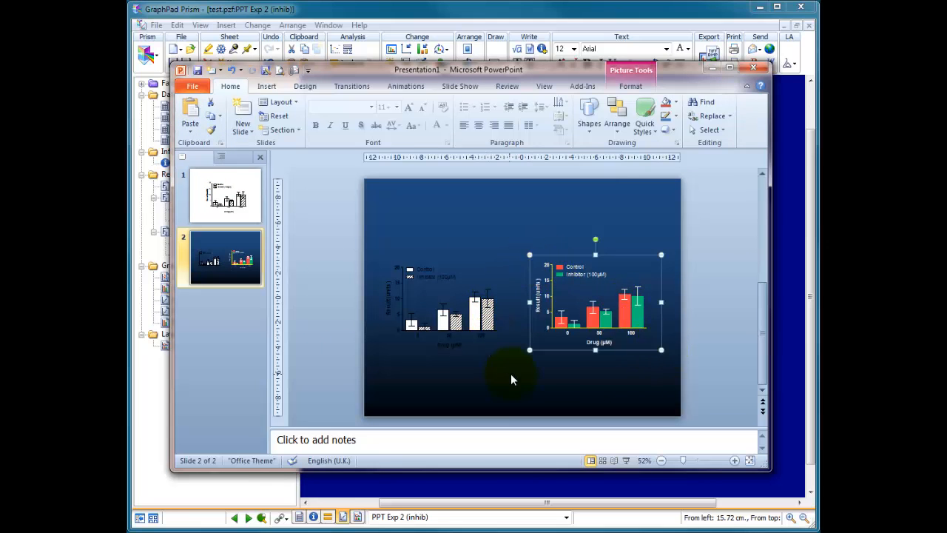
left_click(226, 194)
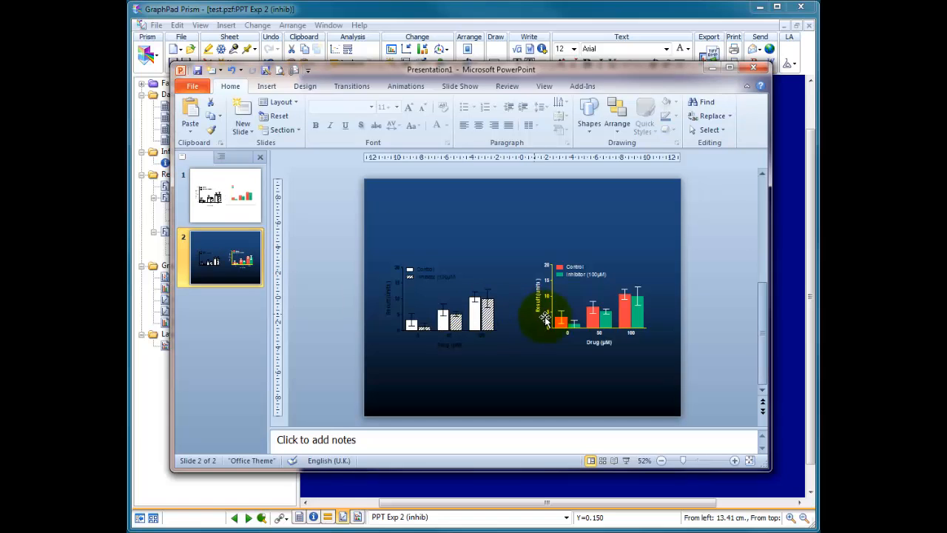
left_click(599, 303)
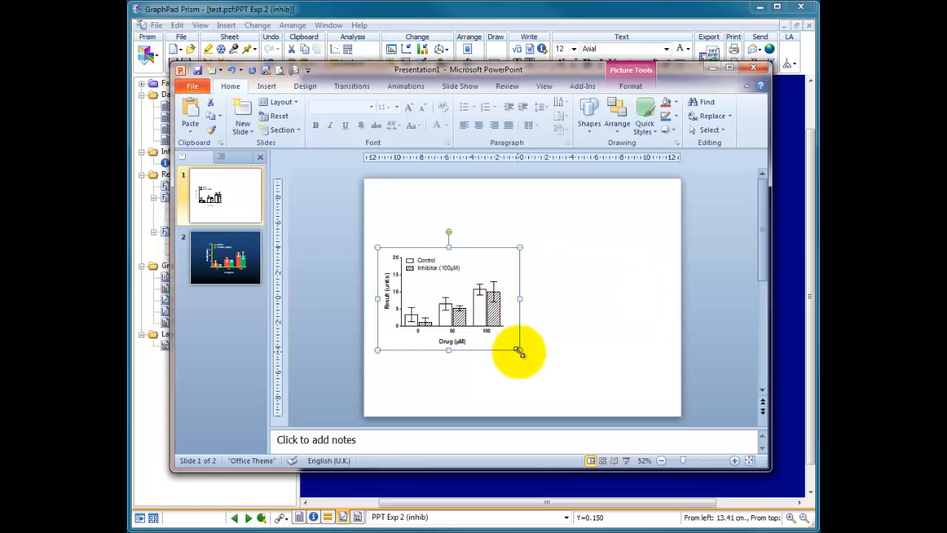
left_click_drag(520, 350, 590, 401)
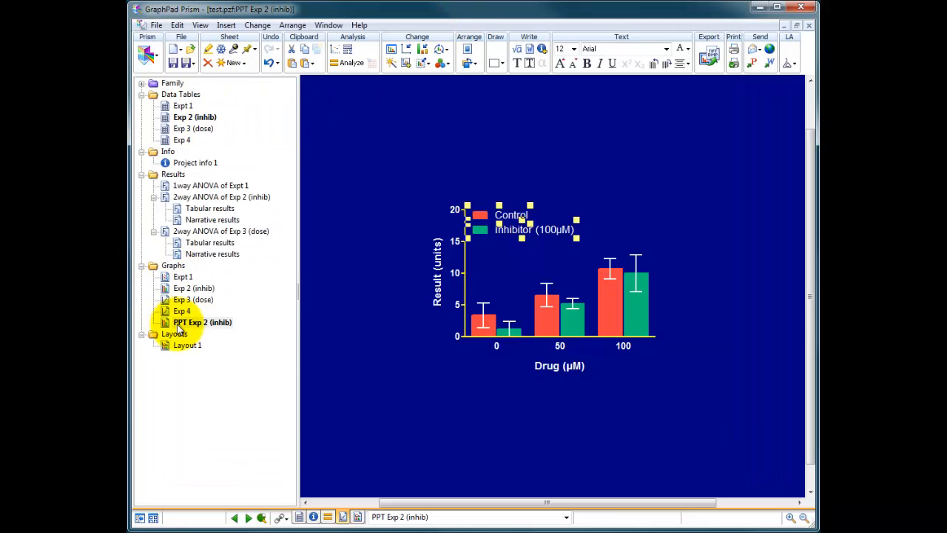
mouse_move(209, 328)
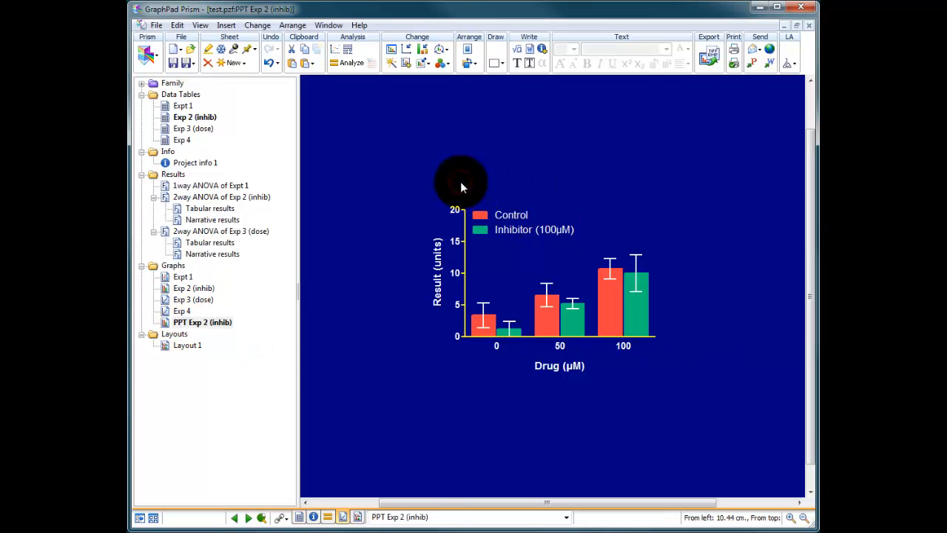
mouse_move(546, 304)
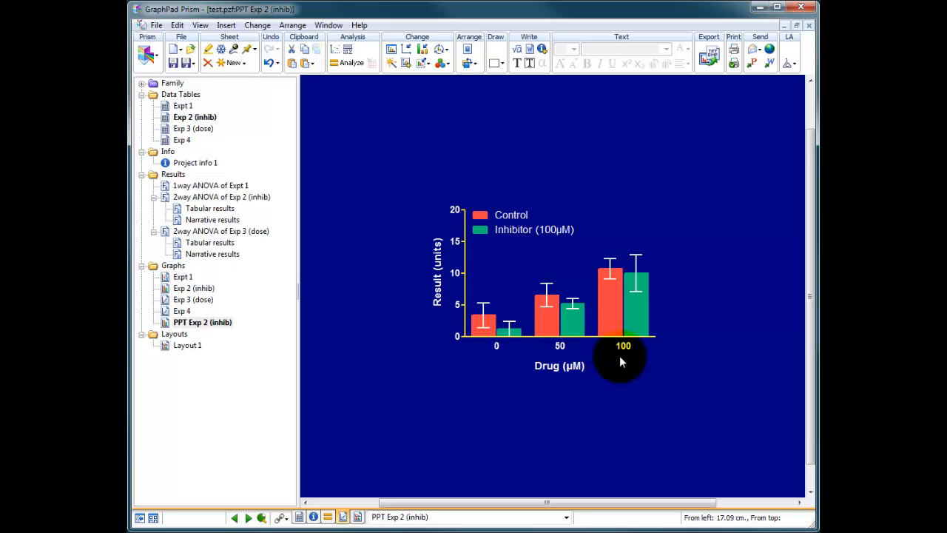
mouse_move(640, 340)
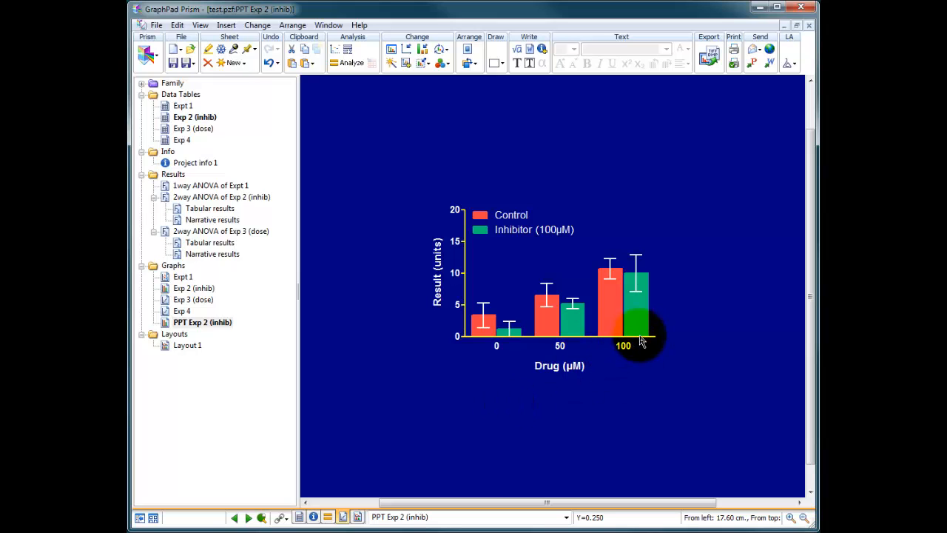
mouse_move(696, 280)
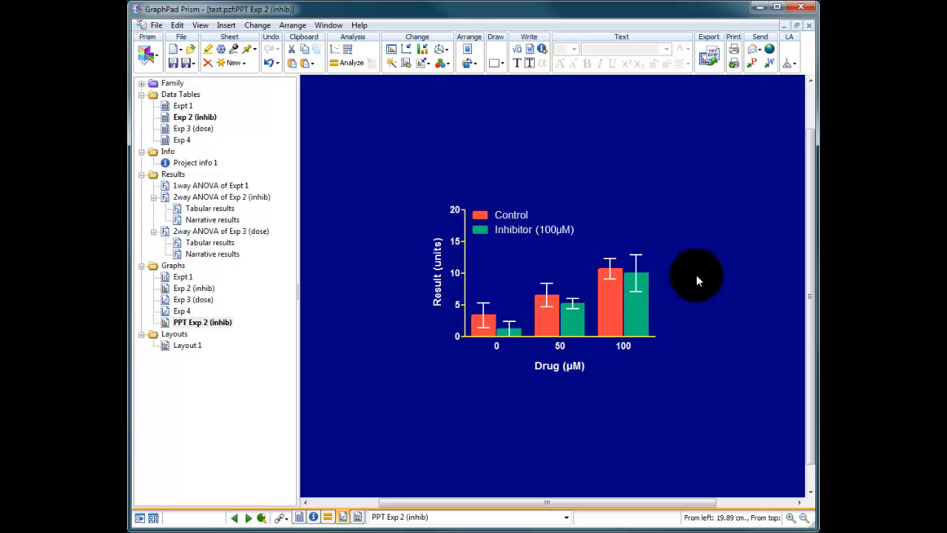
mouse_move(597, 428)
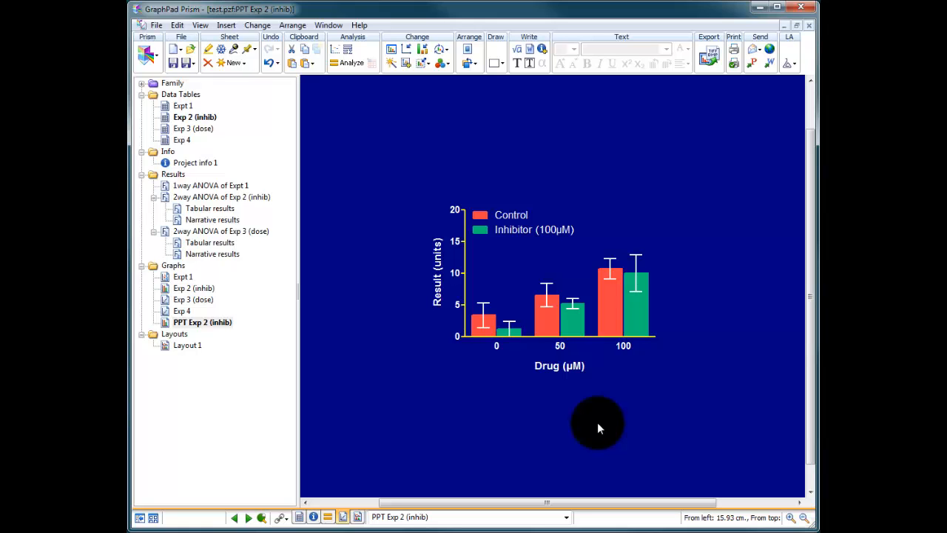
mouse_move(433, 198)
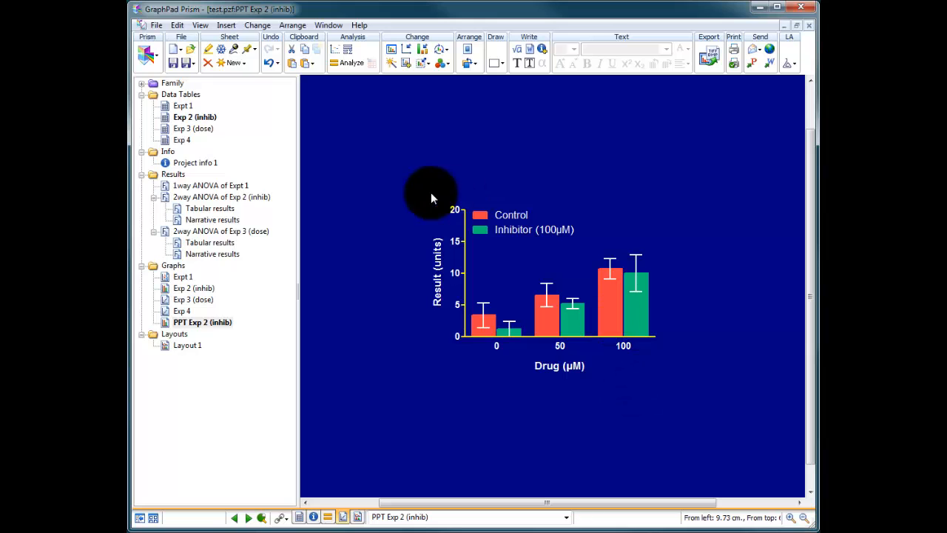
mouse_move(627, 432)
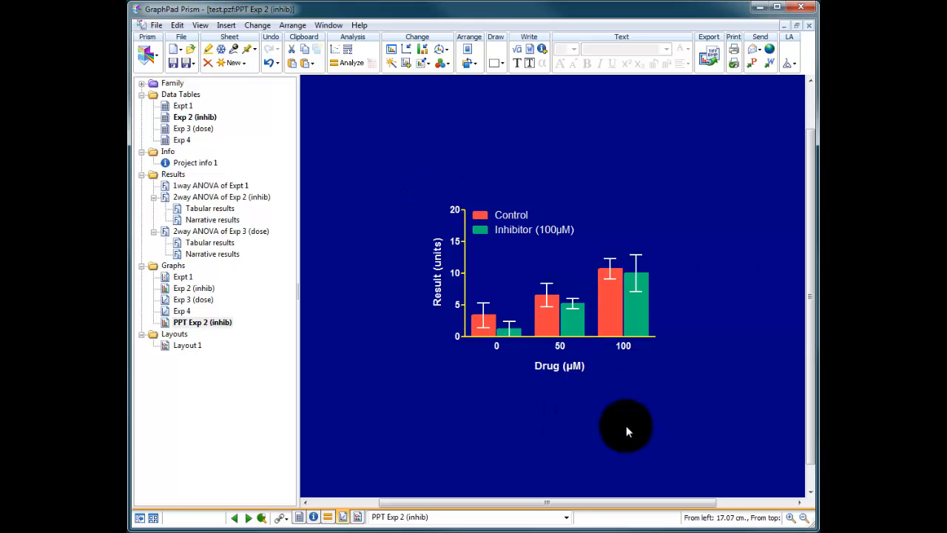
mouse_move(622, 429)
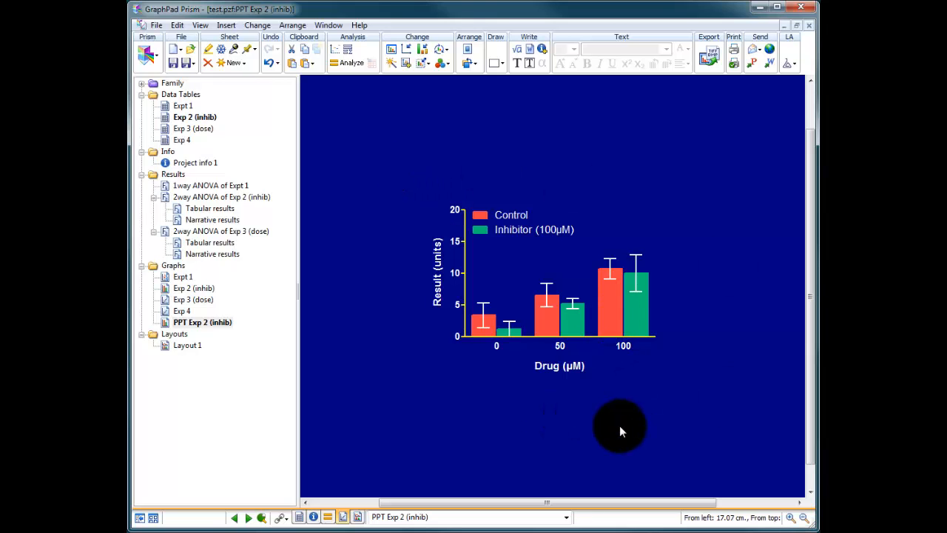
mouse_move(562, 203)
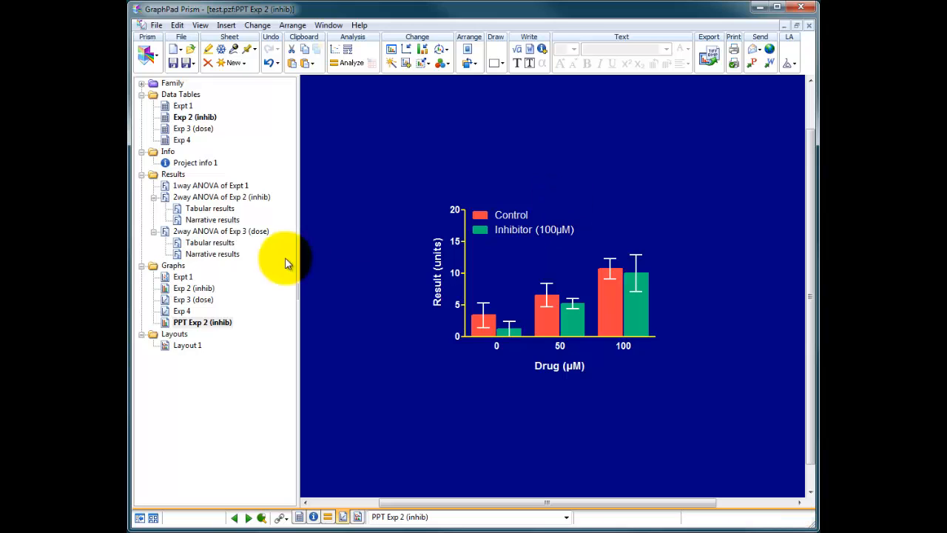
Duplicate the Expt 1 graph sheet as PPT Expt 1, then view PPT Exp 2 (inhib).
left_click(194, 288)
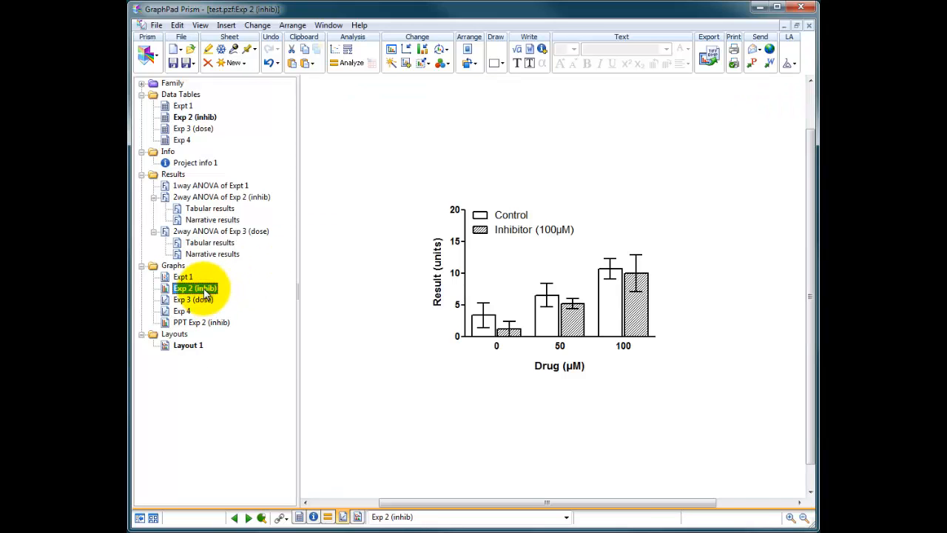
right_click(183, 276)
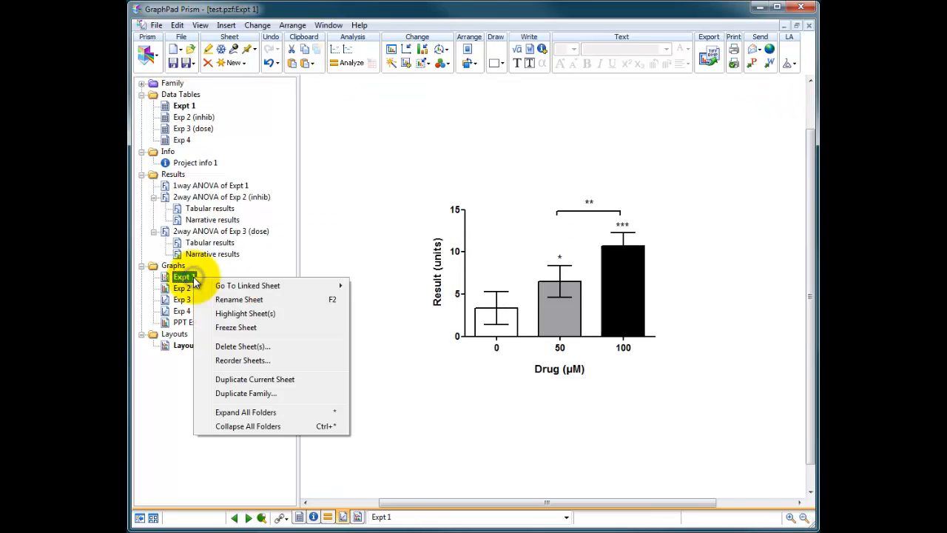
mouse_move(255, 379)
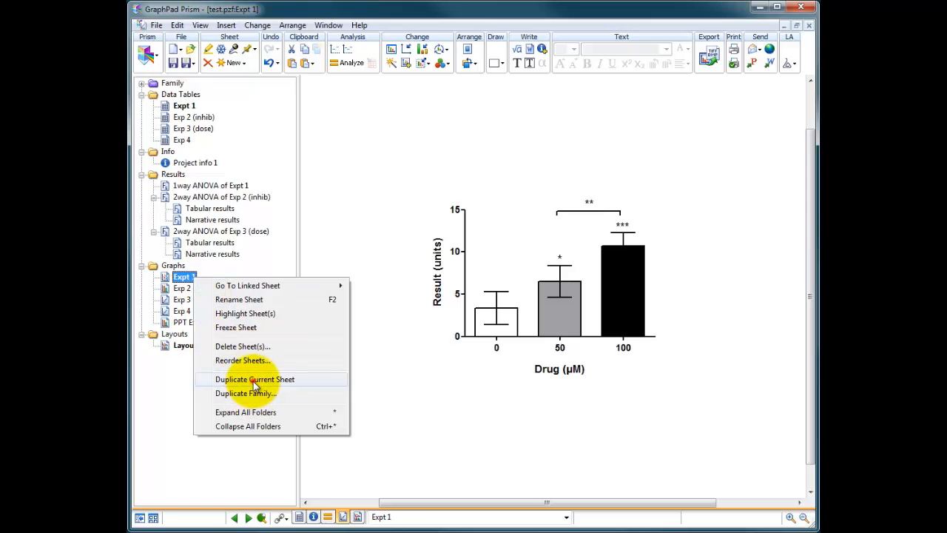
left_click(254, 379)
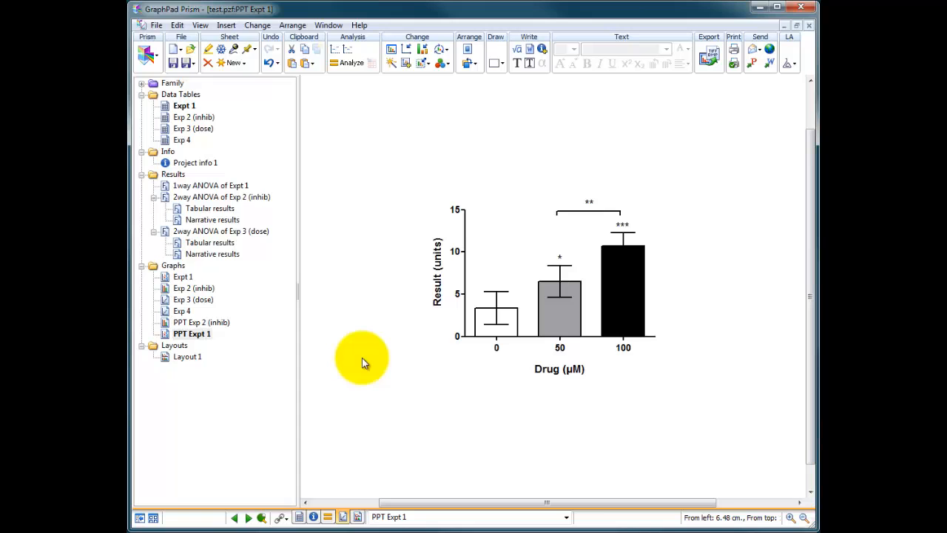
mouse_move(374, 237)
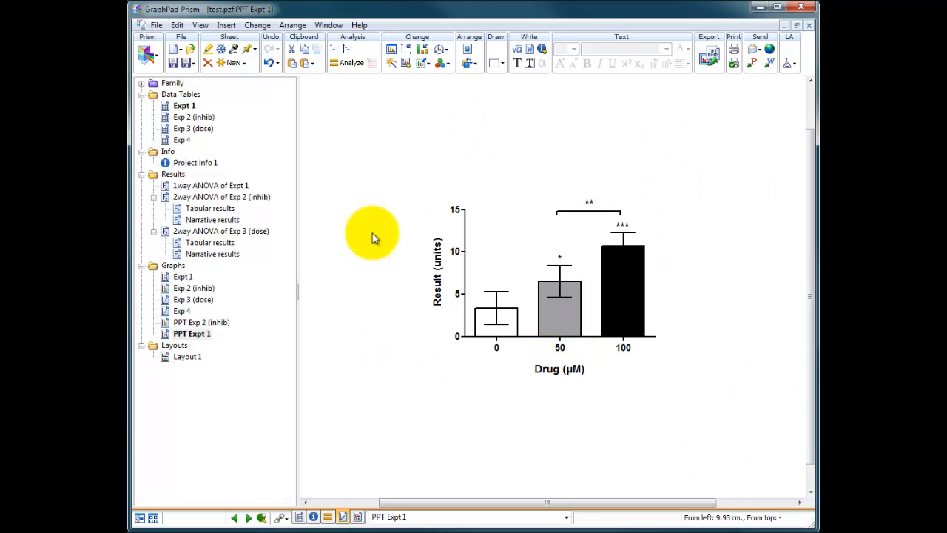
left_click(200, 321)
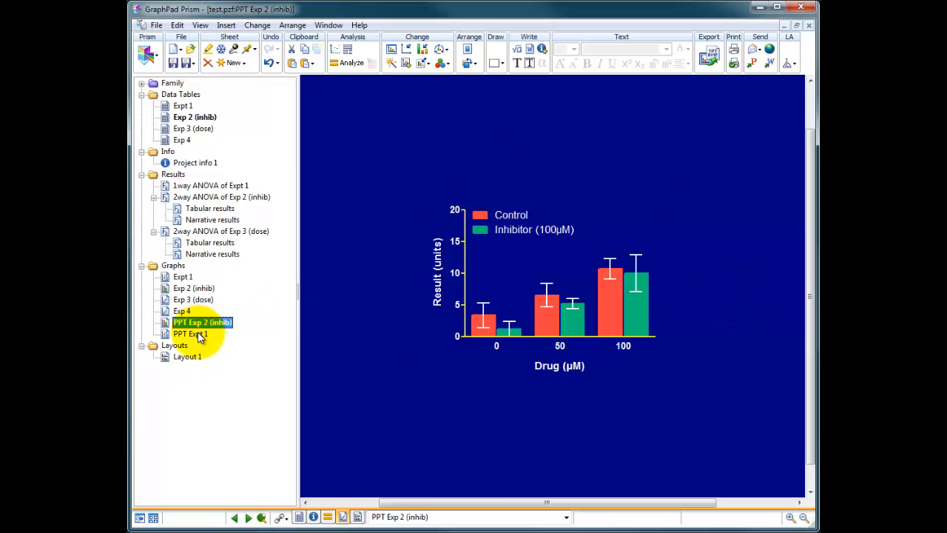
left_click(190, 333)
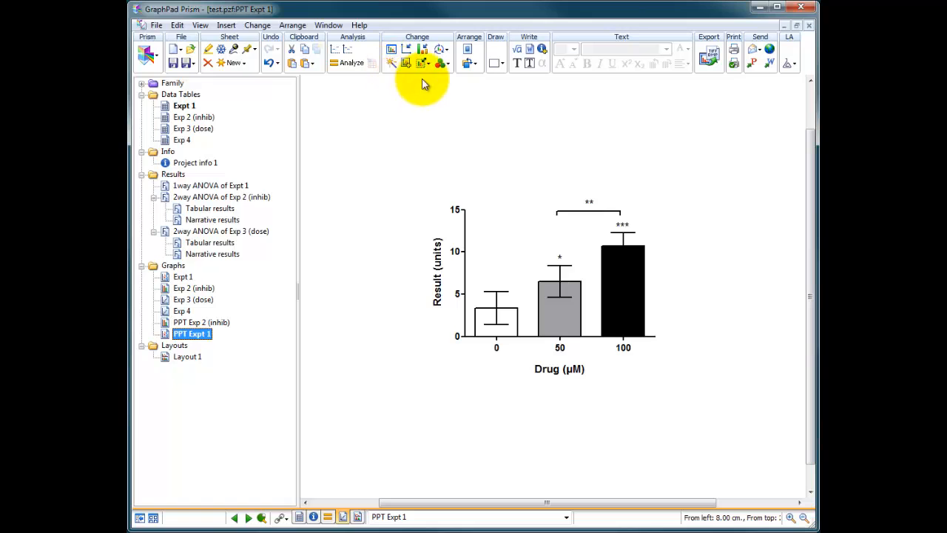
Start Magic and pick the dark-blue PPT Exp 2 (inhib) graph as the style example.
left_click(390, 49)
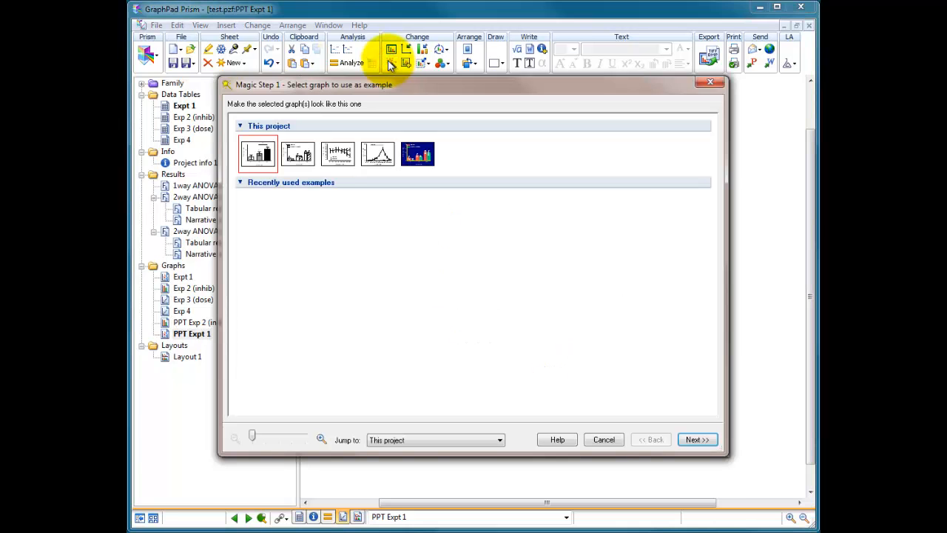
left_click(338, 154)
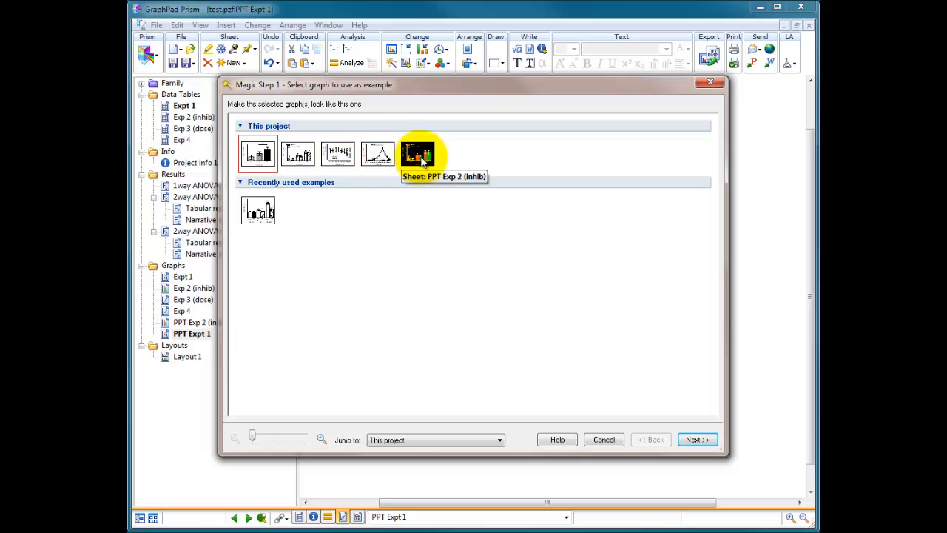
left_click(417, 153)
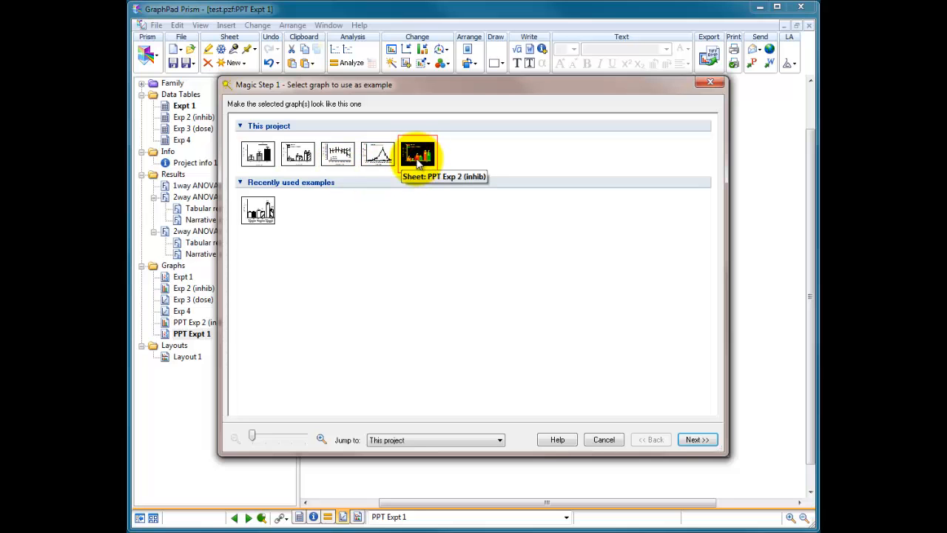
left_click(417, 153)
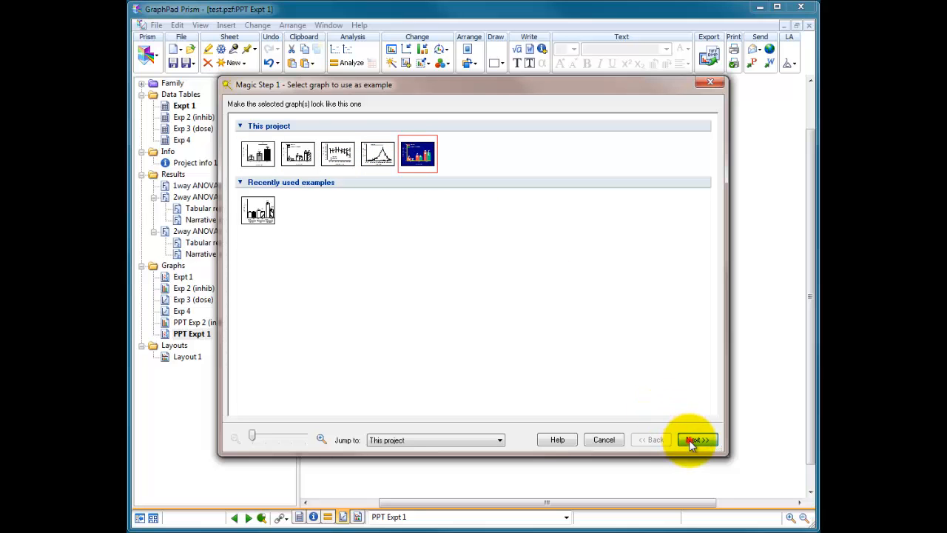
left_click(695, 440)
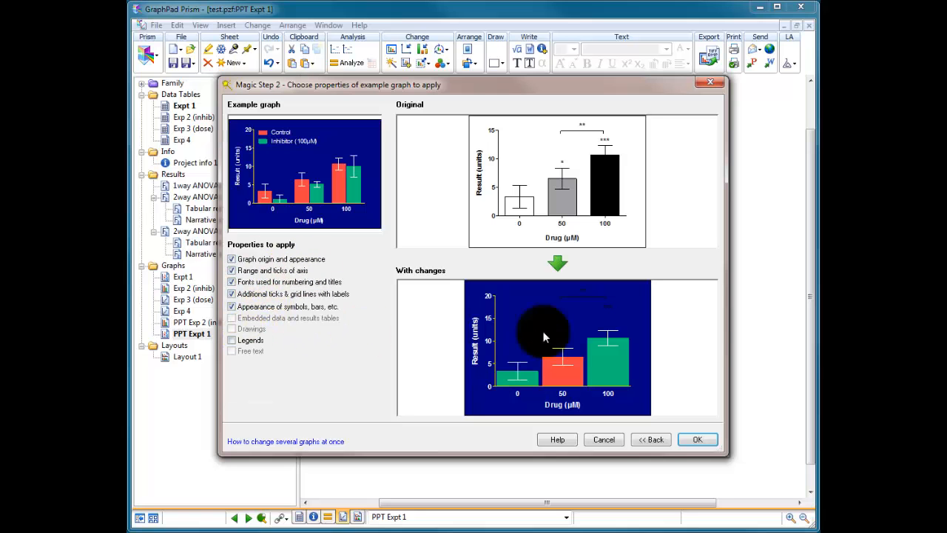
mouse_move(610, 393)
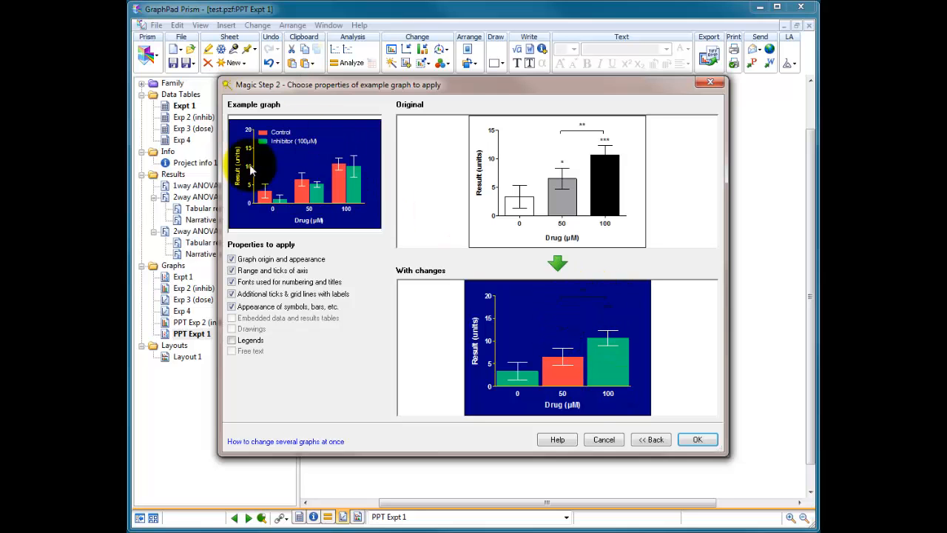
mouse_move(287, 144)
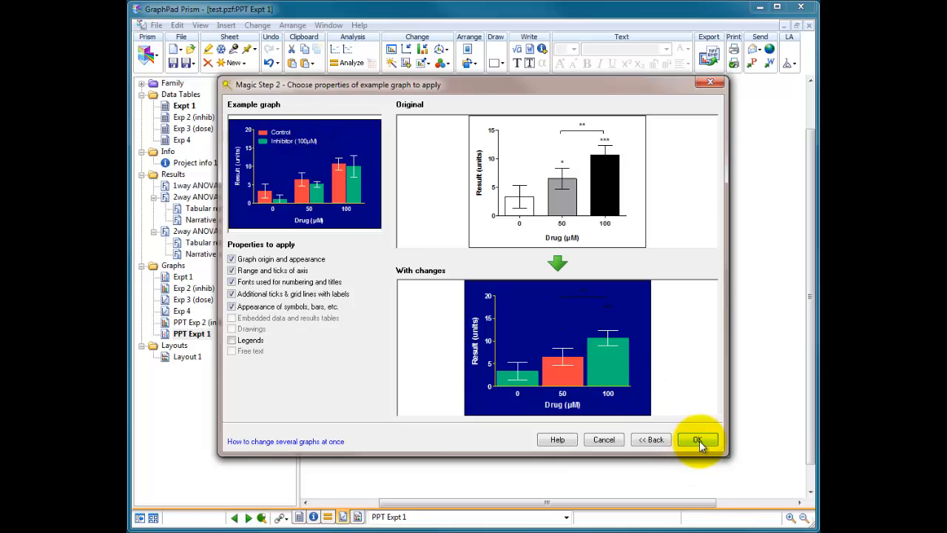
Apply the PPT Exp 2 (inhib) dark-blue styling to PPT Expt 1.
left_click(697, 439)
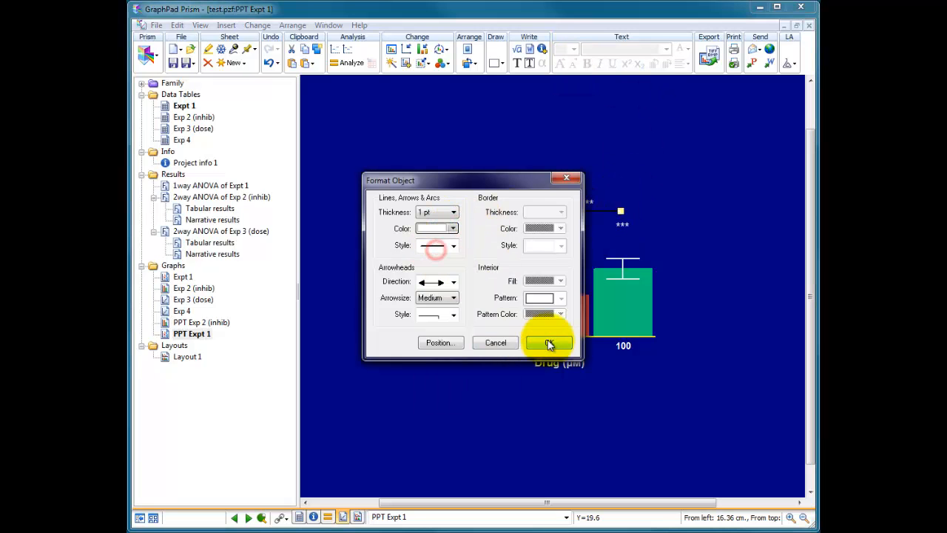
left_click(549, 342)
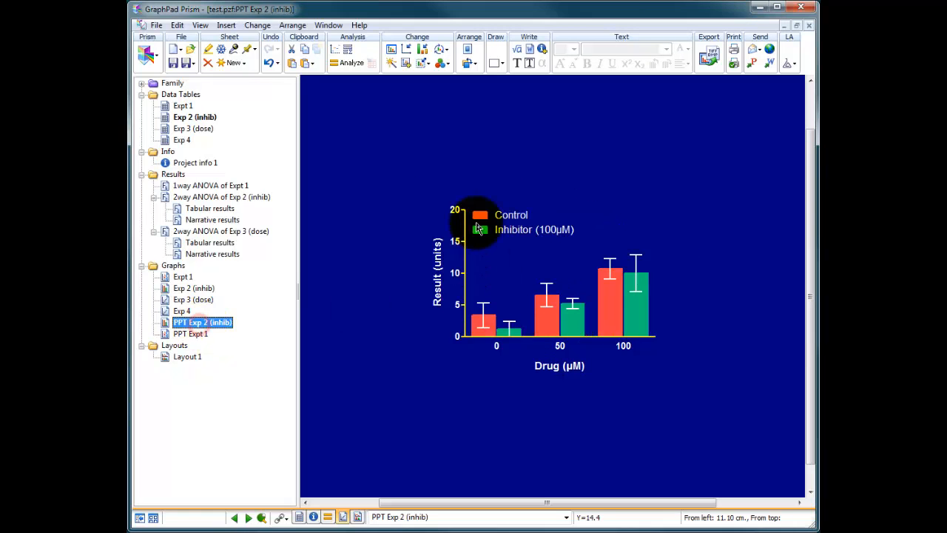
left_click(190, 333)
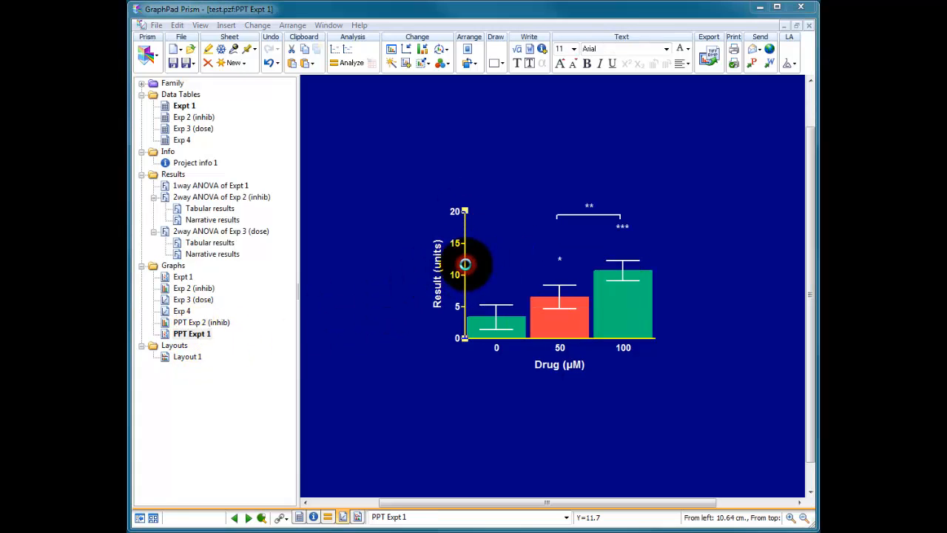
Set the left Y axis to a fixed 0 to 15 range.
double_click(466, 264)
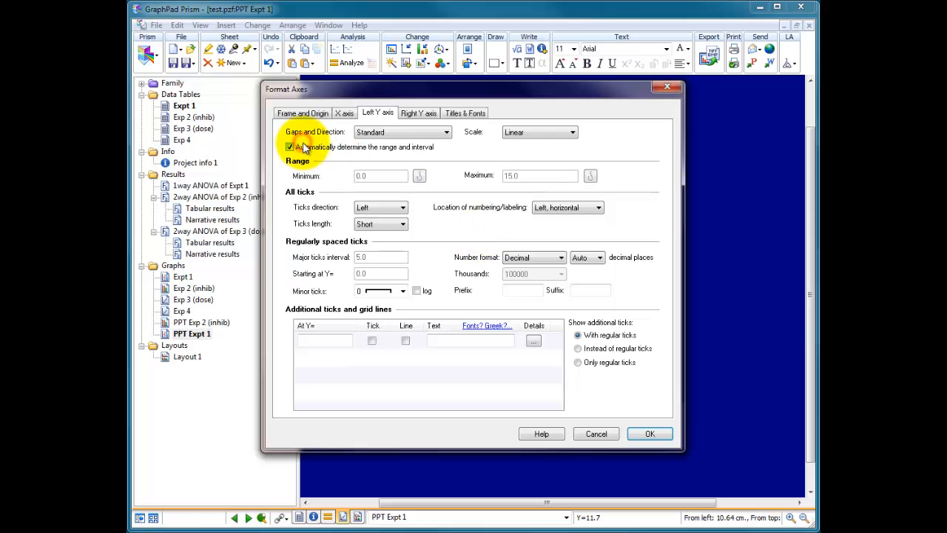
left_click(290, 146)
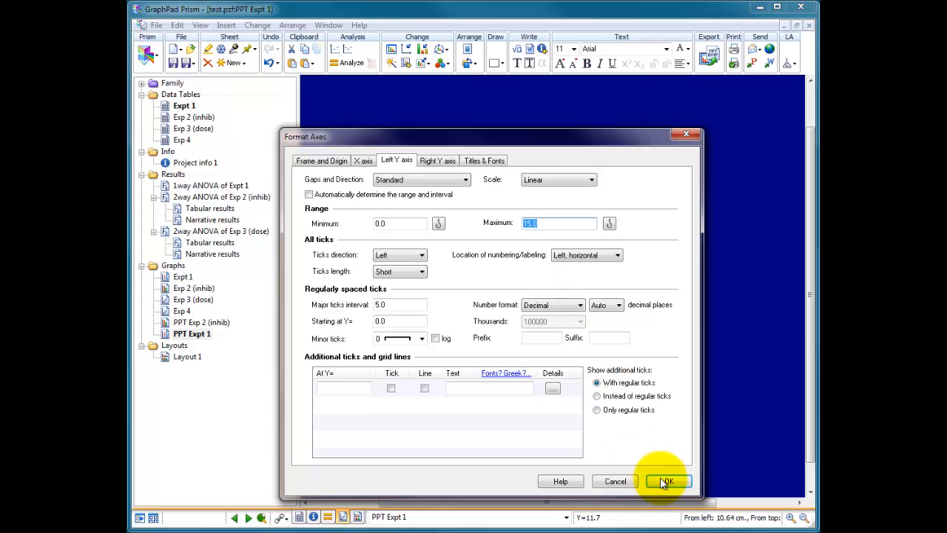
left_click(665, 480)
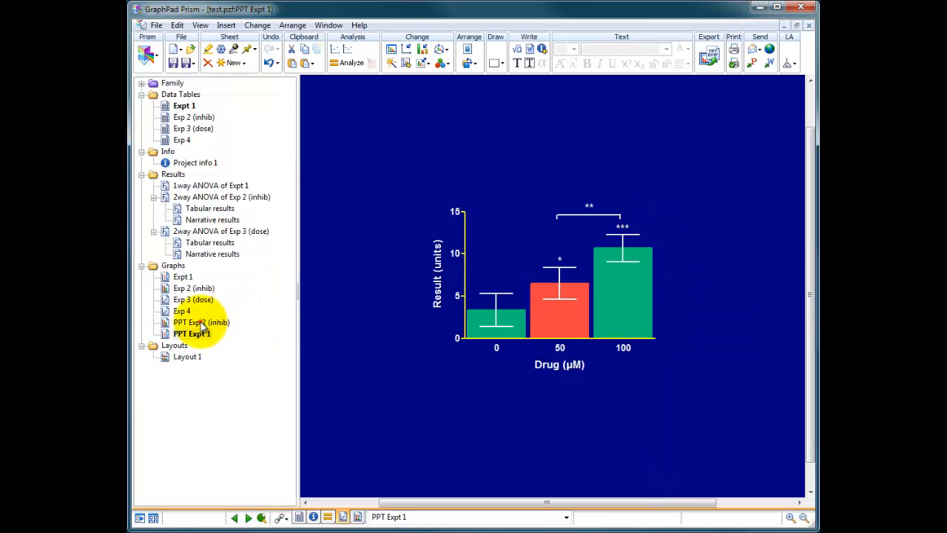
left_click(201, 322)
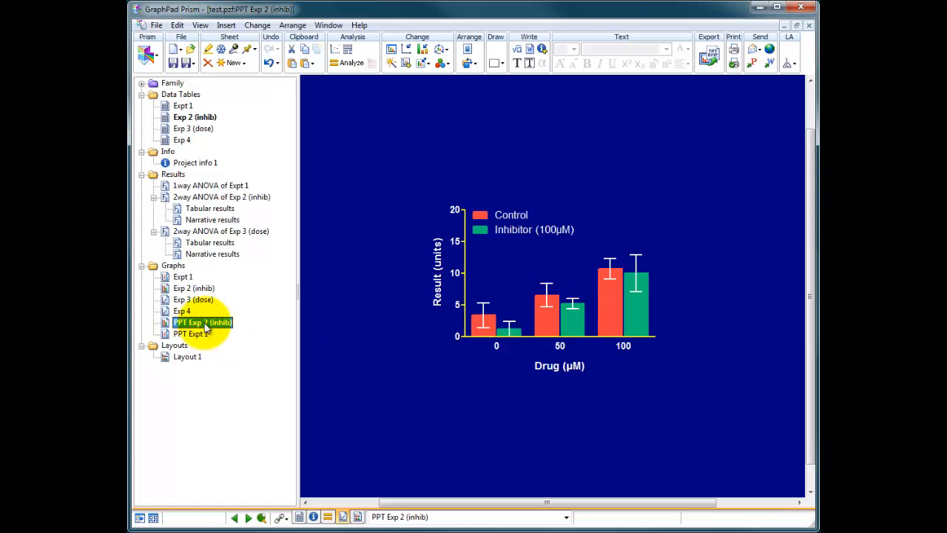
left_click(191, 333)
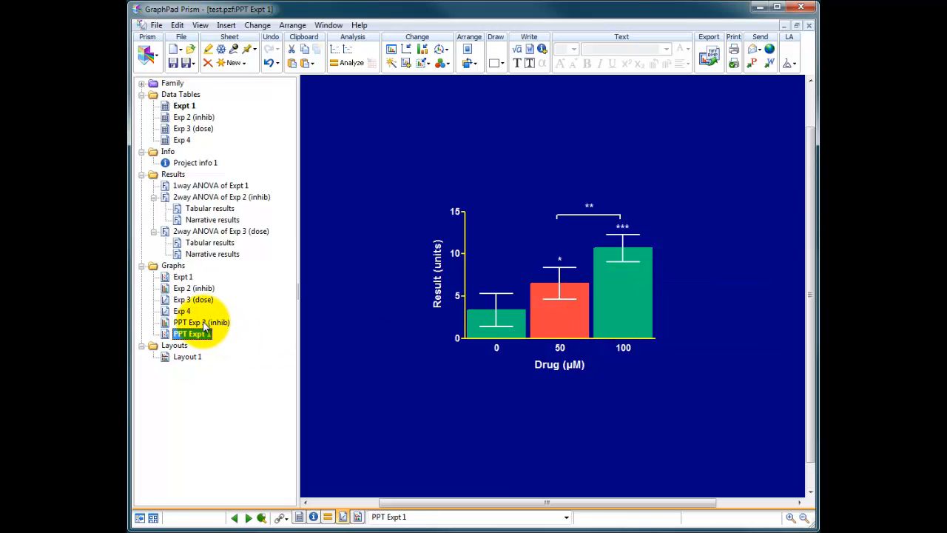
left_click(201, 322)
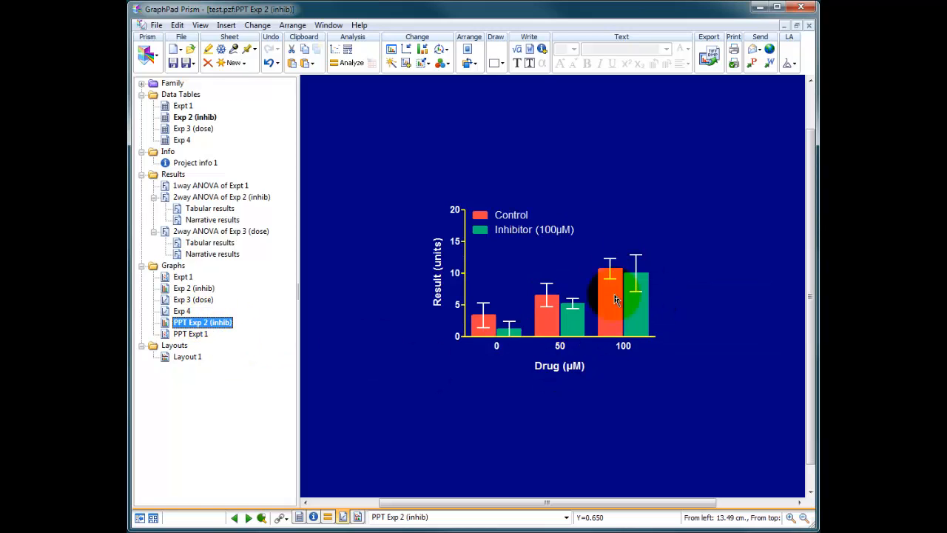
left_click(190, 334)
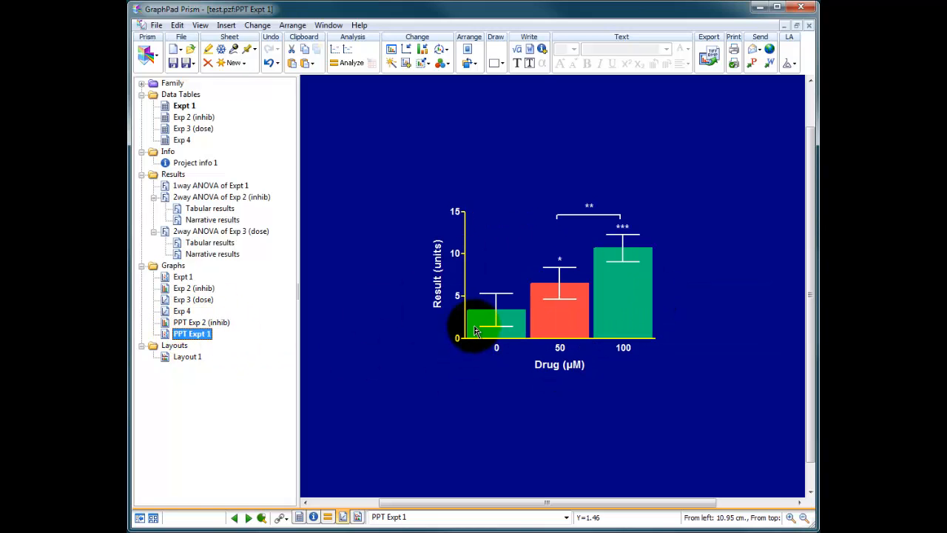
Make the 0 µM bar yellow and the 100 µM bar purple.
left_click(400, 224)
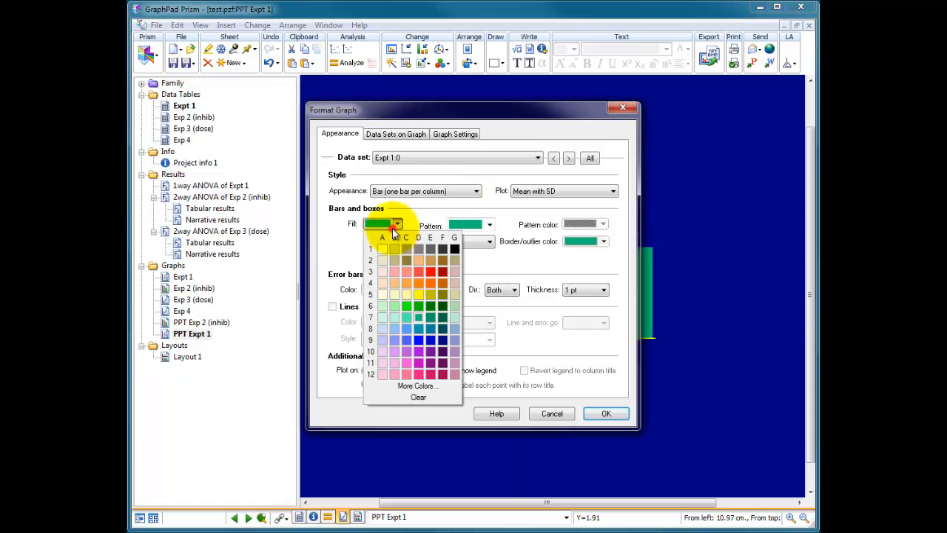
left_click(382, 294)
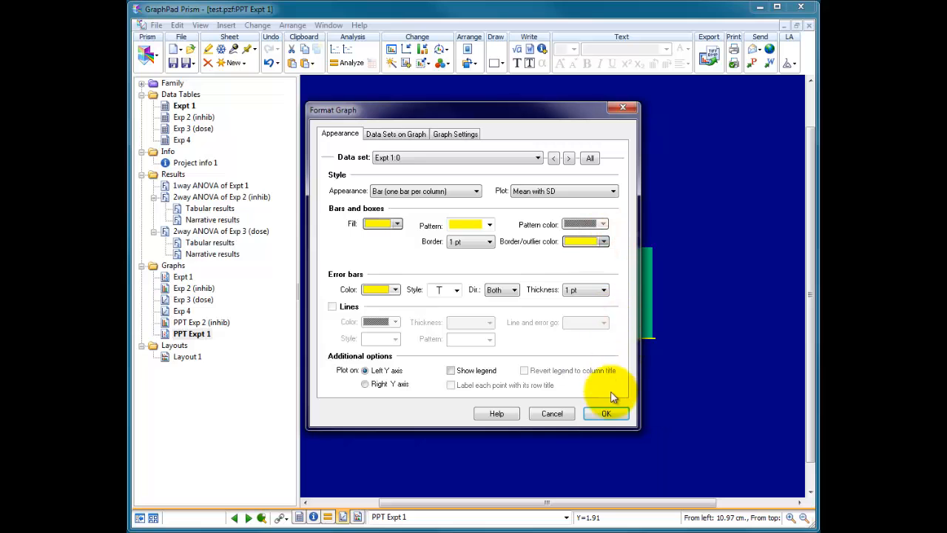
left_click(606, 413)
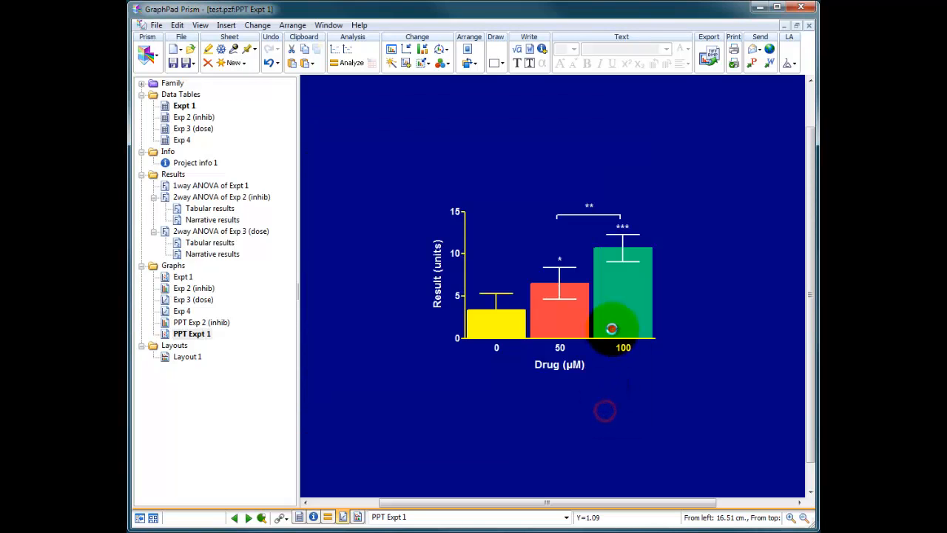
left_click(396, 223)
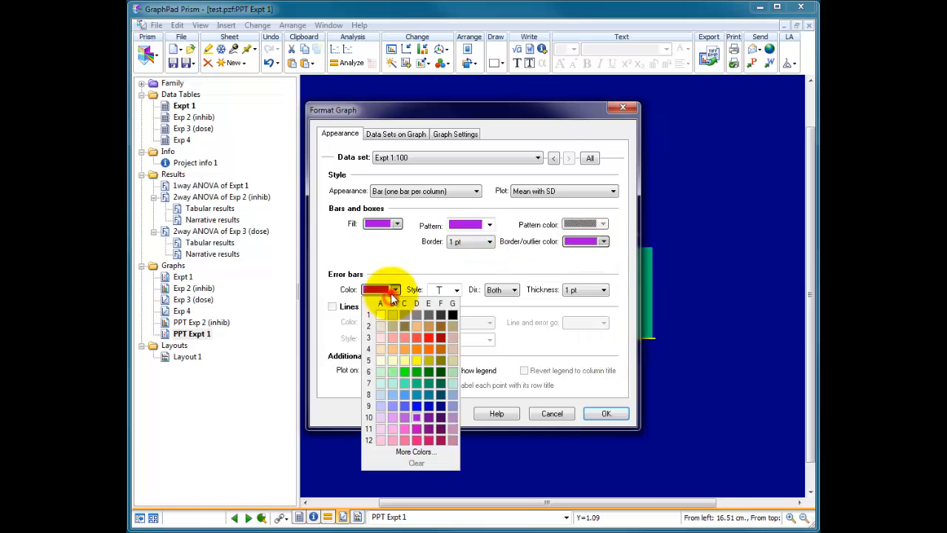
left_click(605, 412)
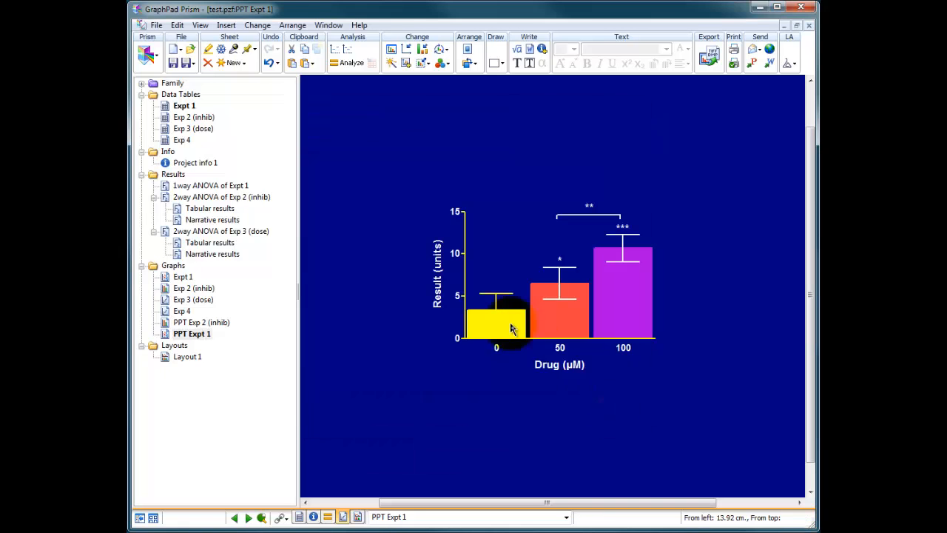
Change the 0 µM bar to orange and adjust its error bar colour.
double_click(496, 318)
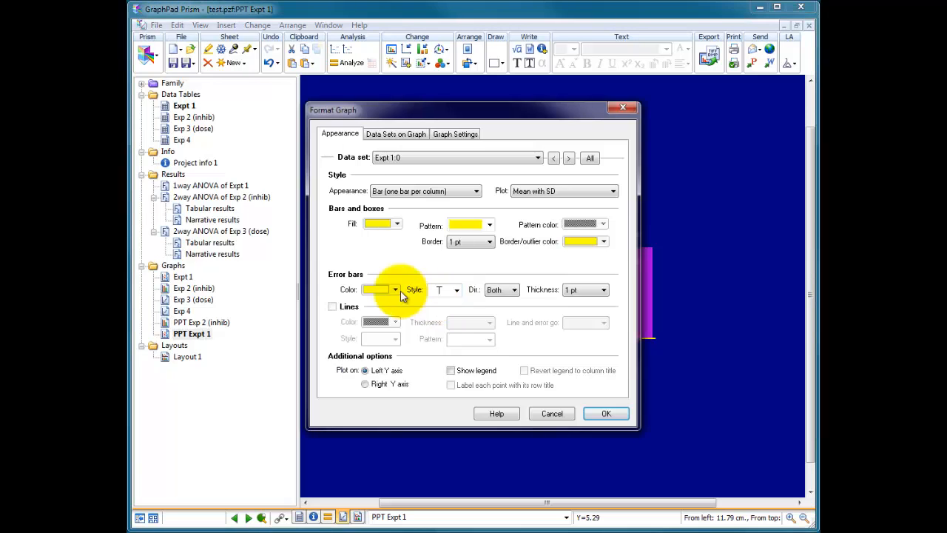
left_click(606, 413)
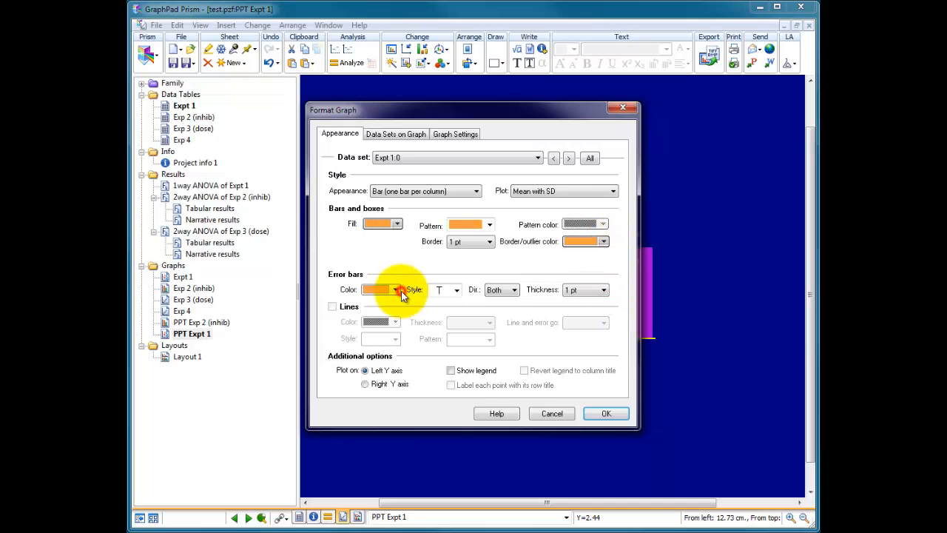
left_click(606, 413)
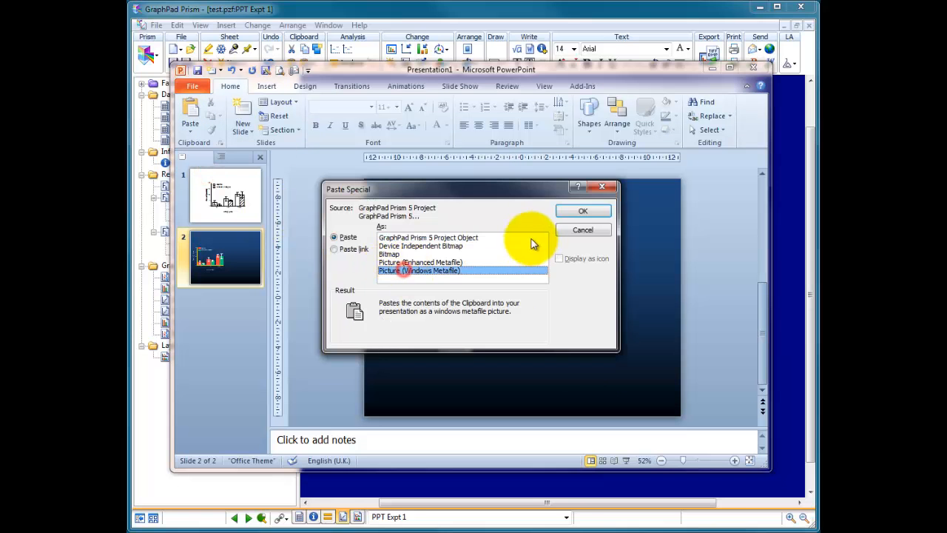
Paste the orange, red and purple graph as a Windows Metafile picture and enlarge it.
left_click(582, 211)
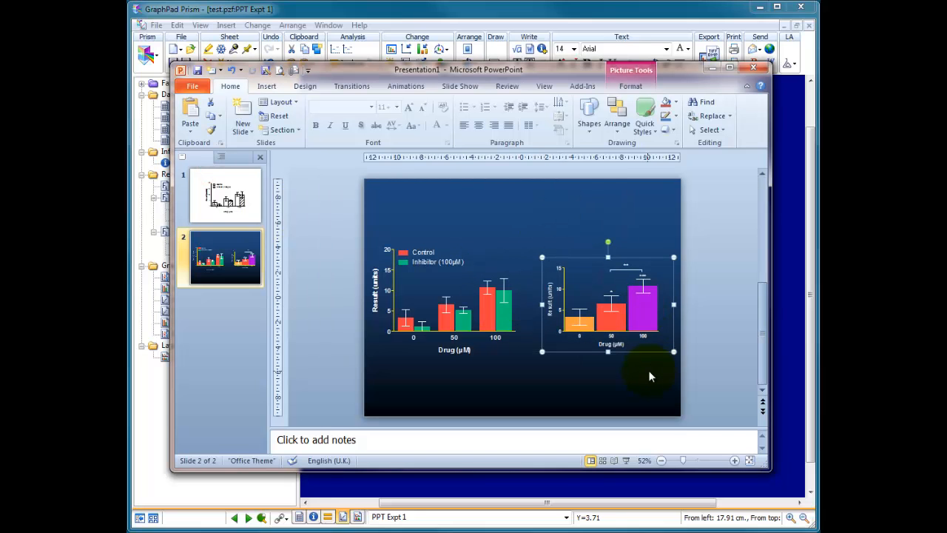
mouse_move(594, 298)
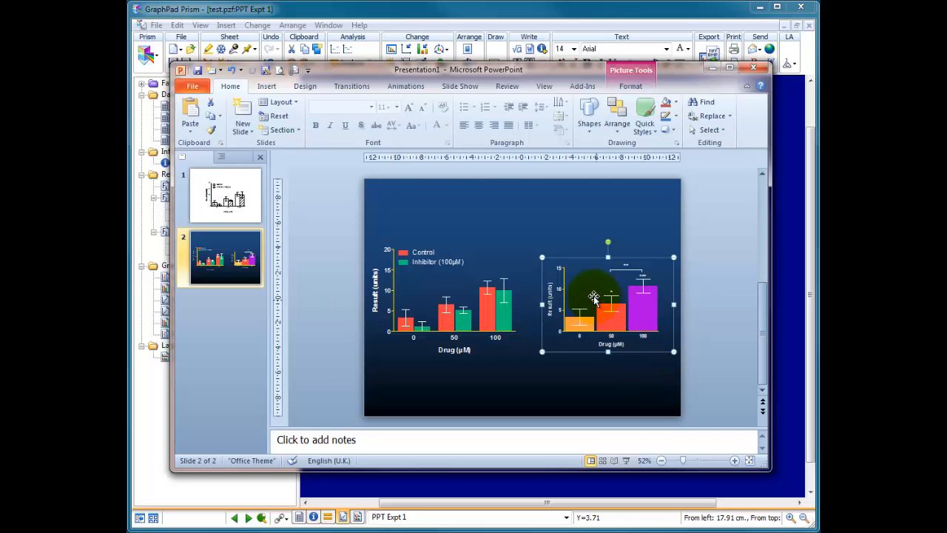
left_click_drag(607, 299, 597, 299)
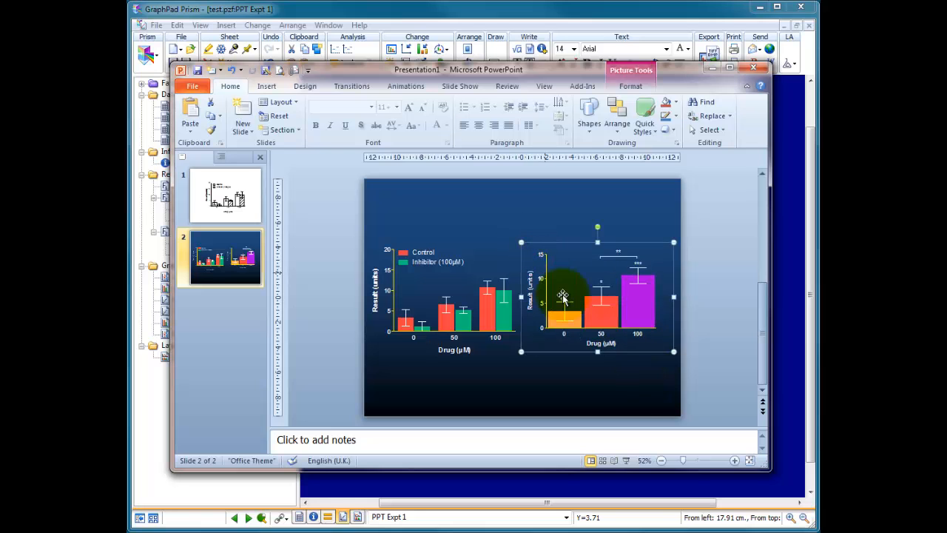